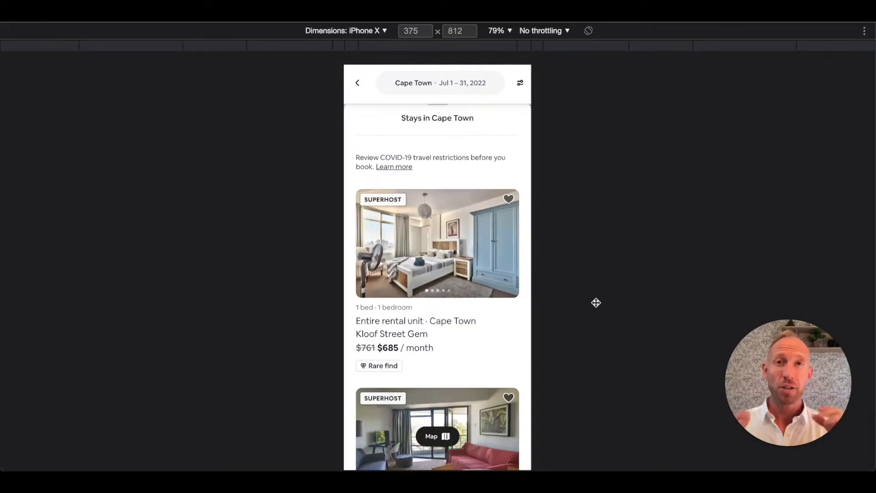
pyautogui.moveTo(474, 241)
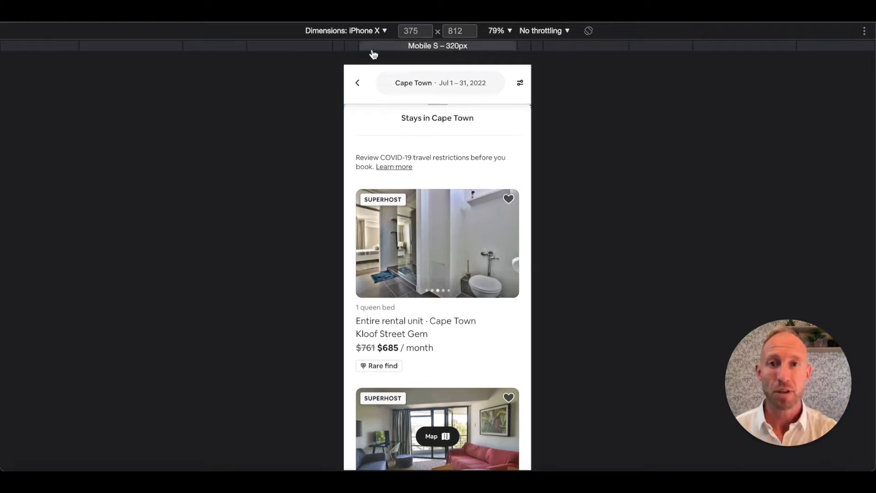
pyautogui.moveTo(309, 227)
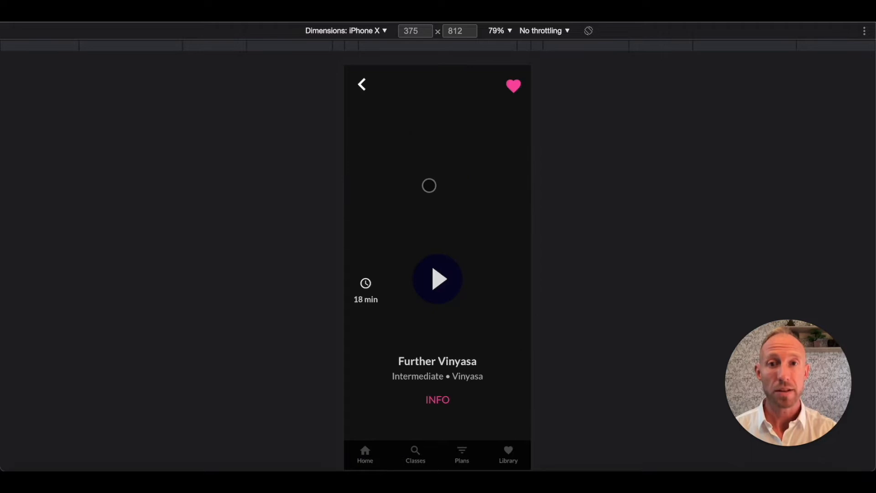
# - Switch from the app preview to the Data tab showing the Yoga App - Class data type
pyautogui.click(361, 84)
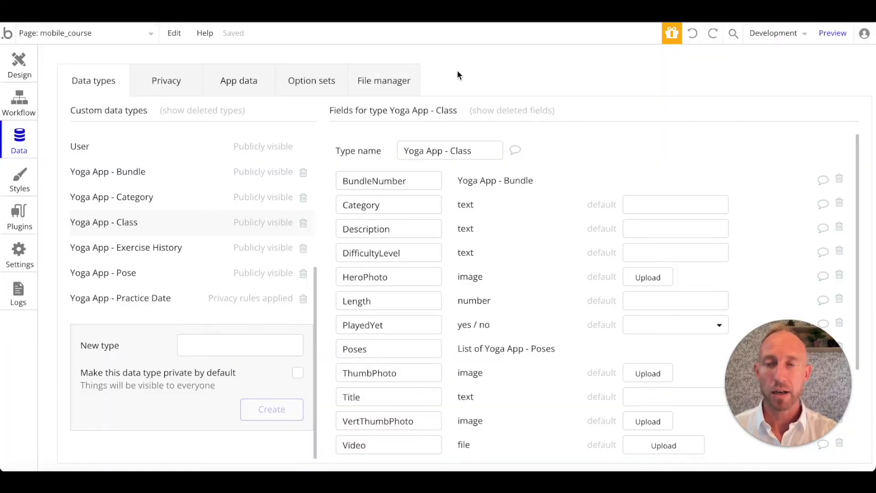
pyautogui.moveTo(311, 81)
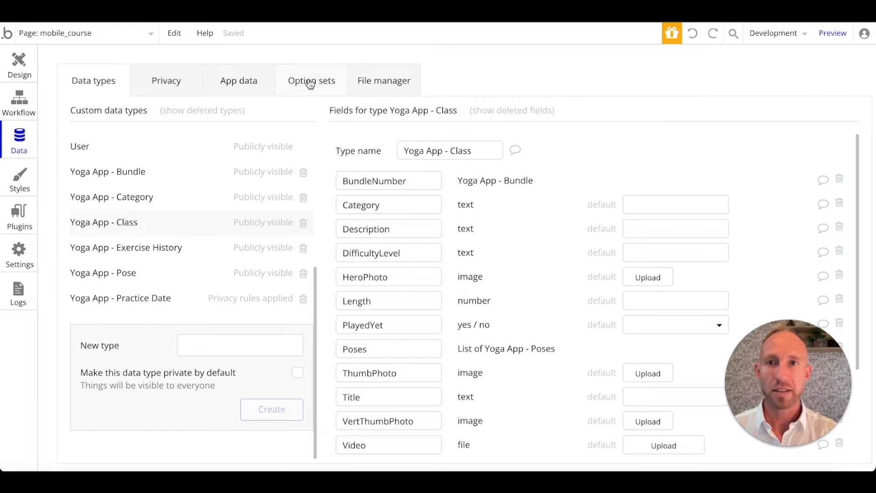
pyautogui.moveTo(394, 268)
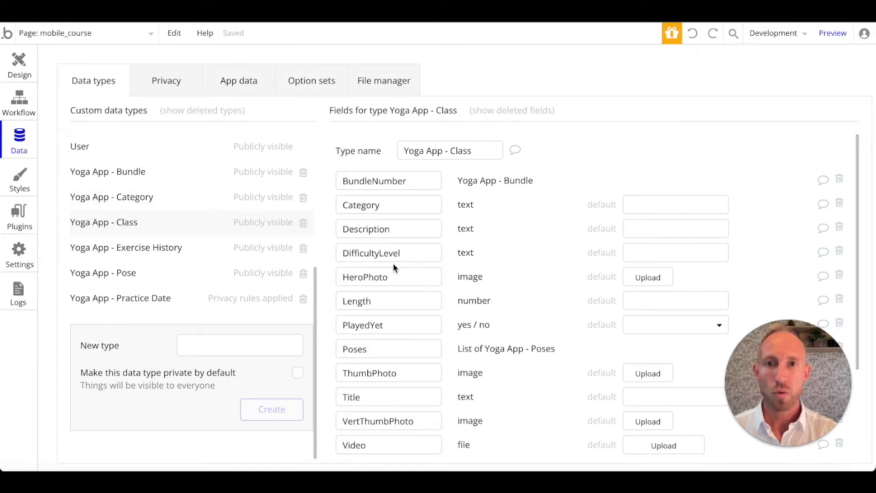
pyautogui.moveTo(179, 229)
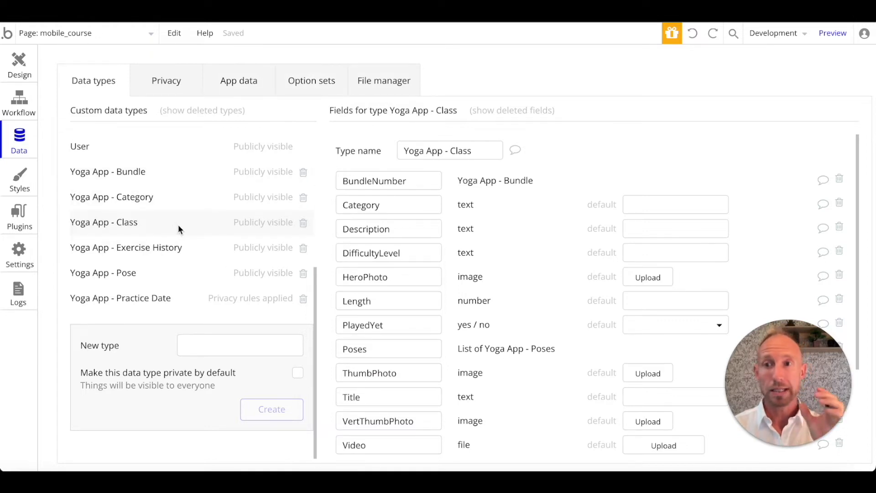
pyautogui.moveTo(163, 142)
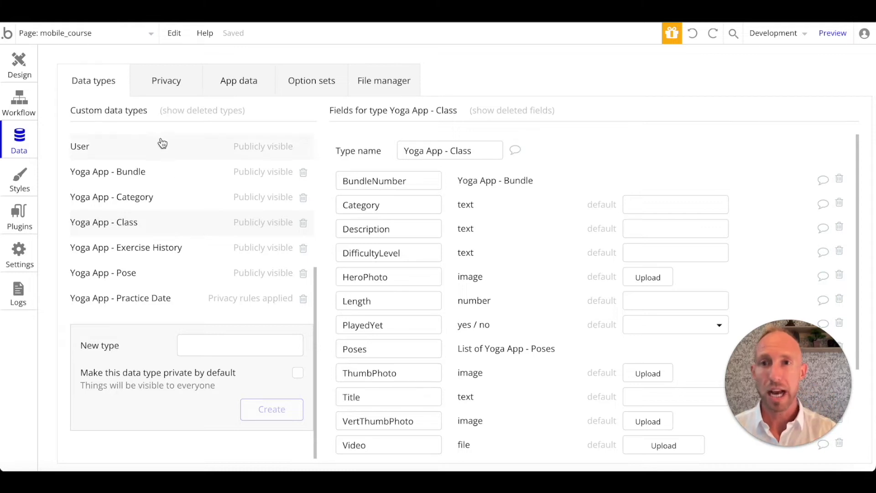
pyautogui.moveTo(141, 234)
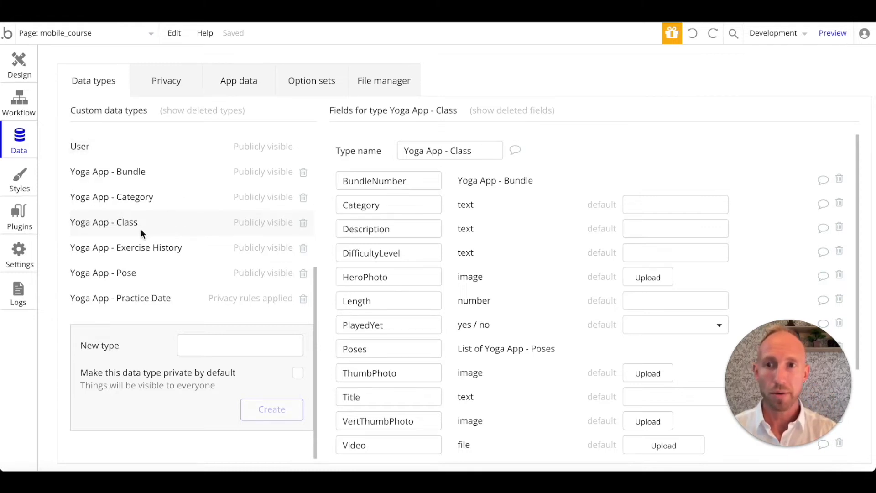
pyautogui.moveTo(488, 273)
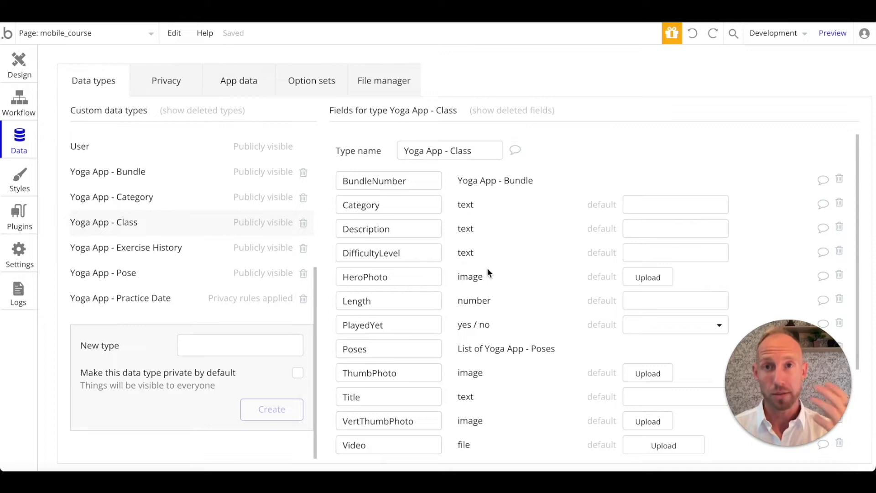
# - Create a ClassImages field of type image, marked as a list, on Yoga App - Class
pyautogui.scroll(-3)
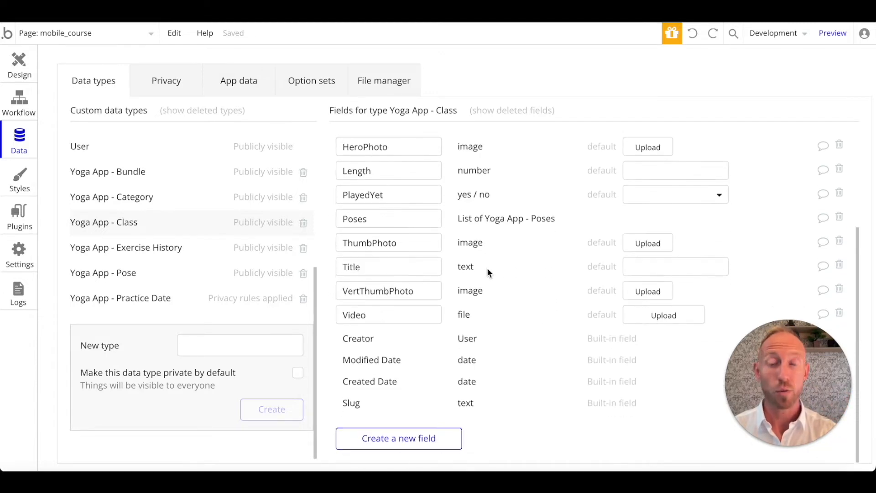
pyautogui.moveTo(399, 438)
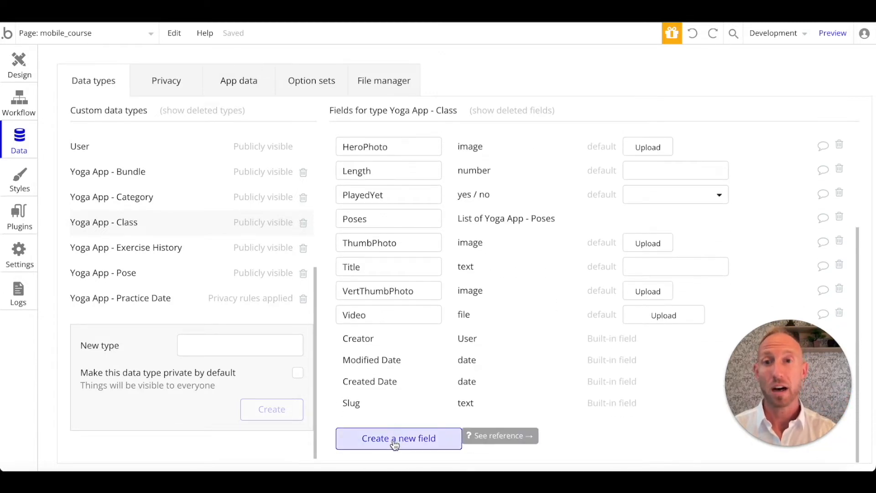
pyautogui.moveTo(210, 245)
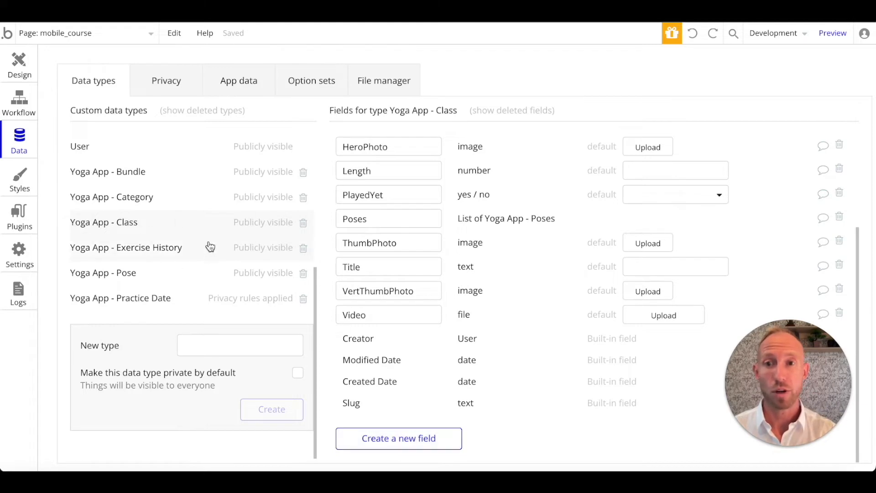
pyautogui.click(399, 438)
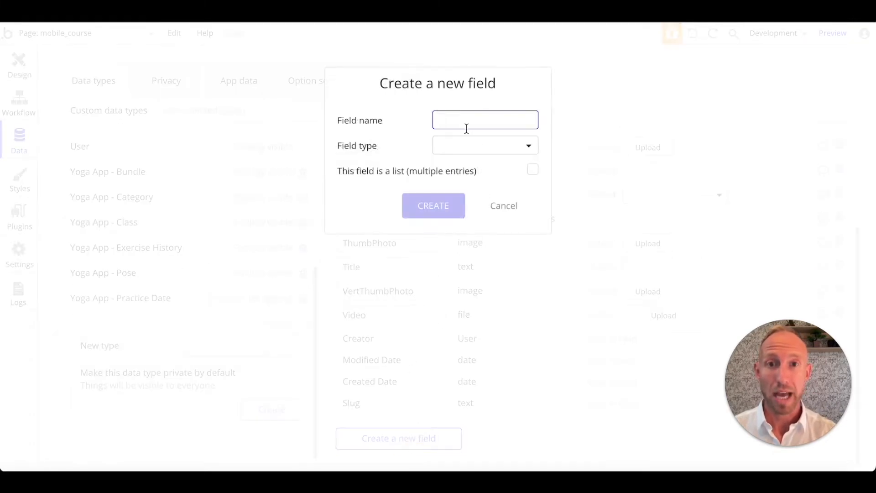
pyautogui.write('Class')
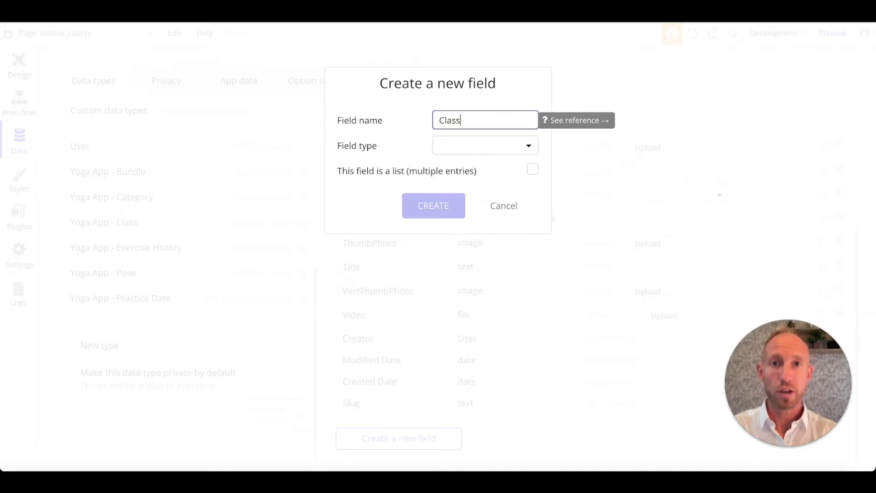
pyautogui.click(484, 145)
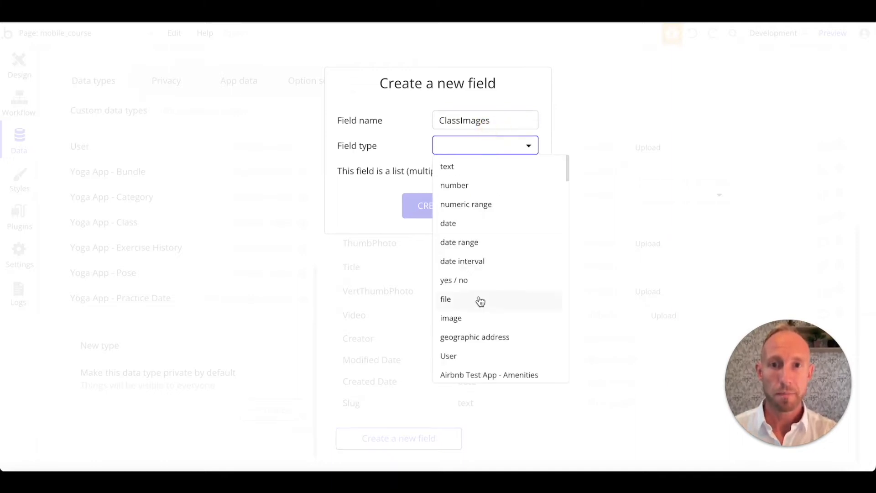
pyautogui.click(450, 318)
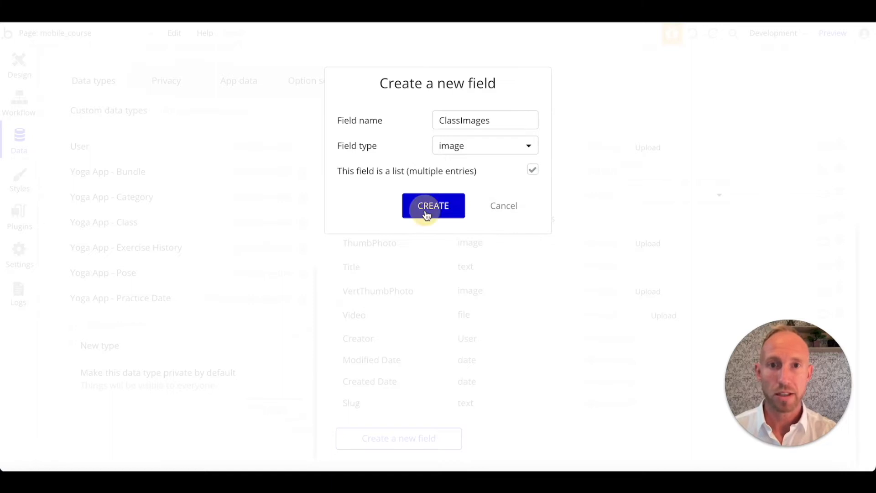
pyautogui.click(433, 206)
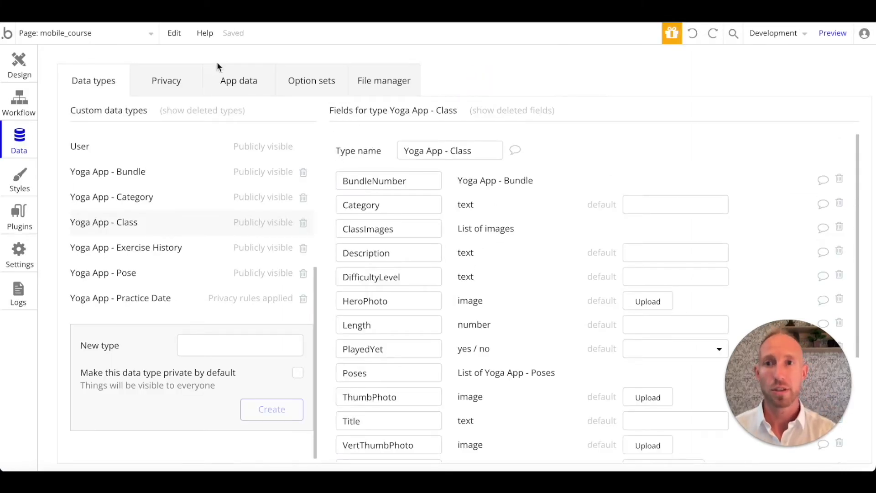
# - Bring up the Further Vinyasa class record in App data for editing
pyautogui.click(239, 81)
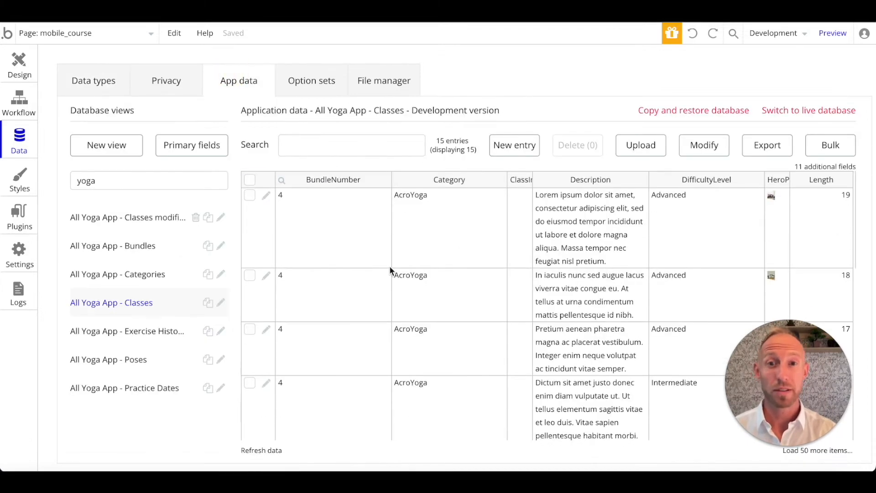
pyautogui.scroll(-3)
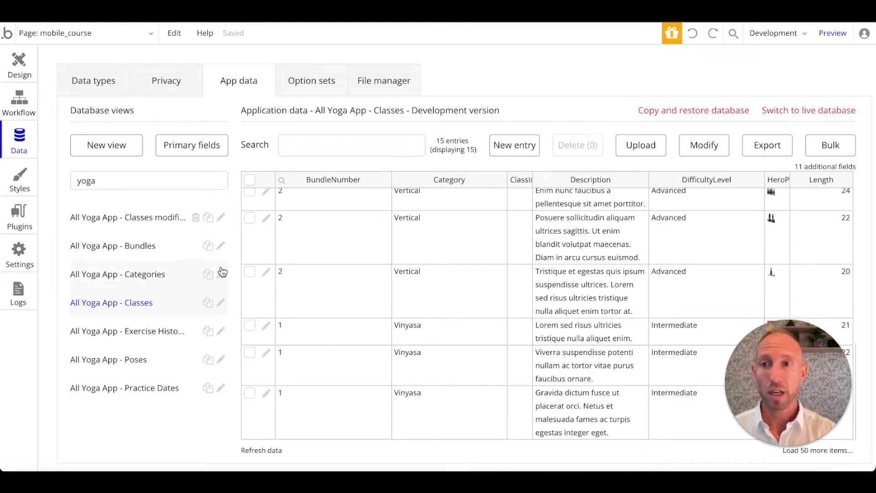
pyautogui.click(128, 218)
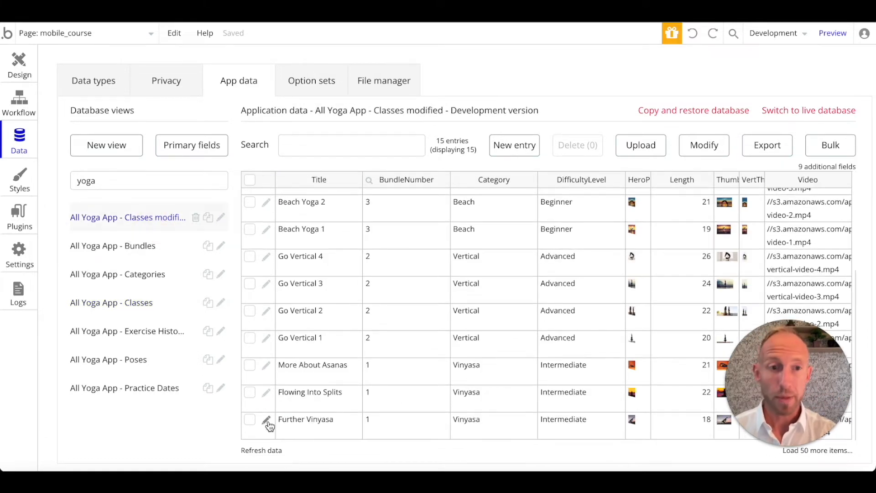
pyautogui.click(268, 419)
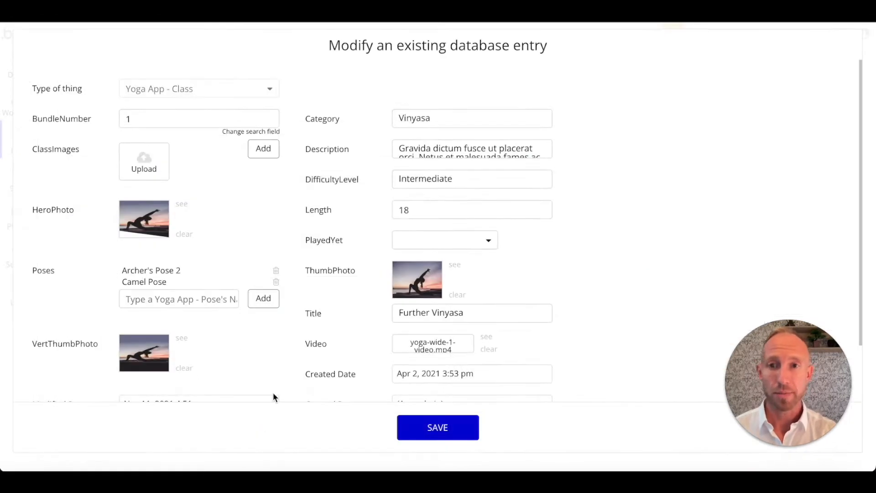
# - Upload the yoga-vinyasa-1 thumbnails into ClassImages and save the Further Vinyasa entry
pyautogui.click(144, 160)
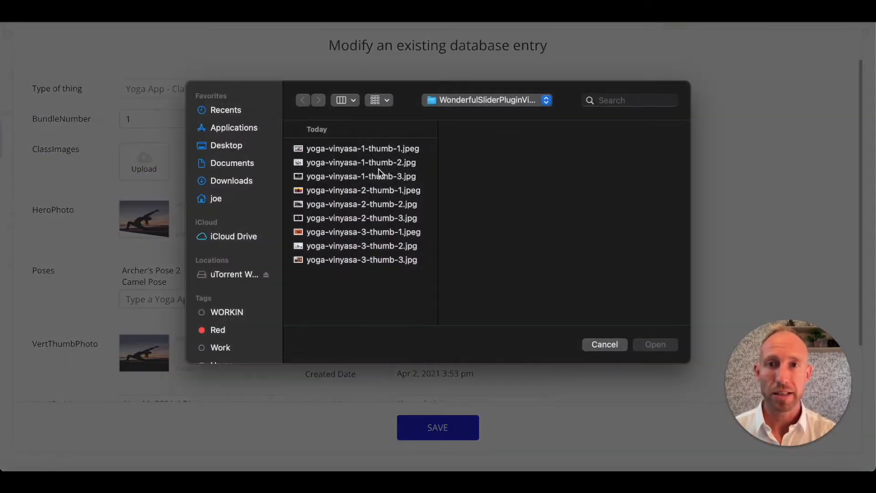
pyautogui.click(655, 345)
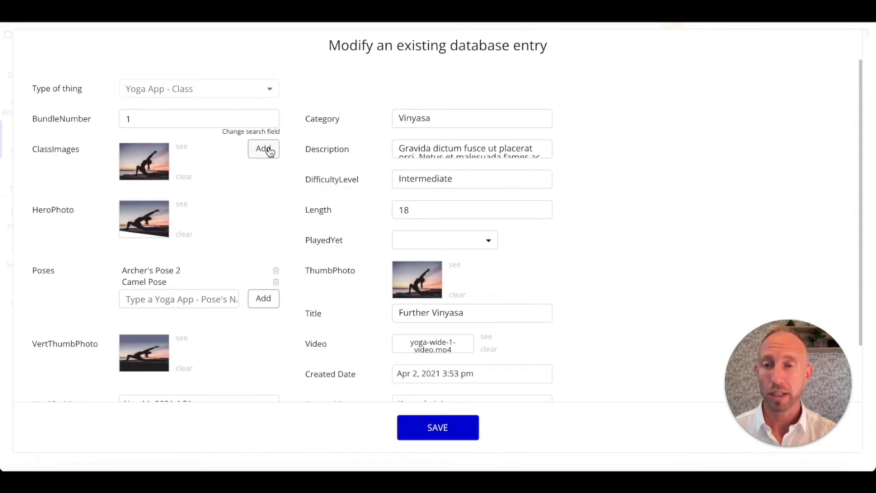
pyautogui.click(263, 149)
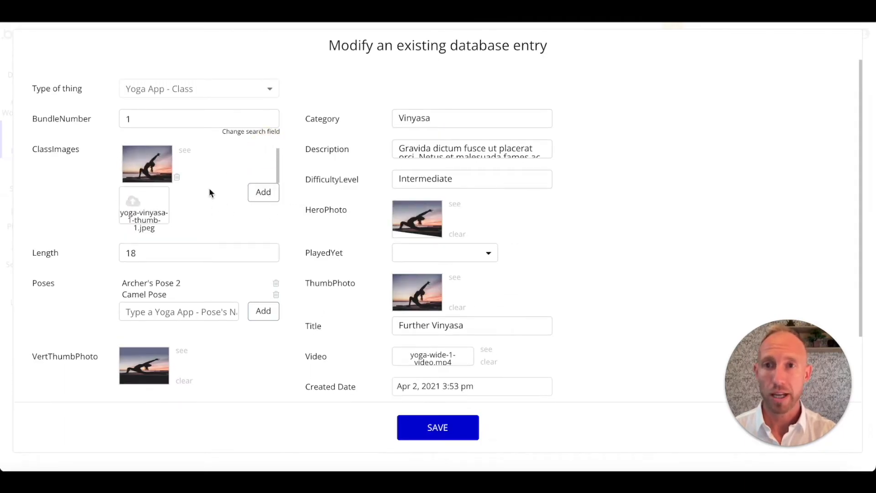
pyautogui.moveTo(153, 178)
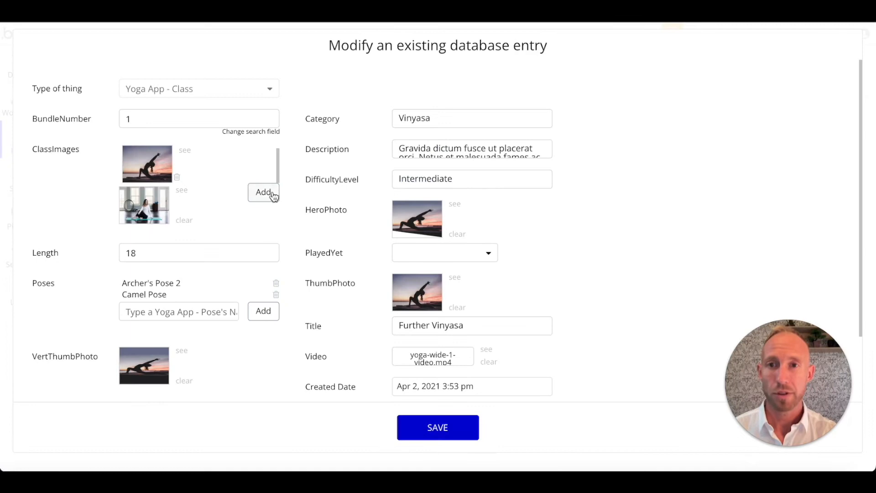
pyautogui.click(263, 191)
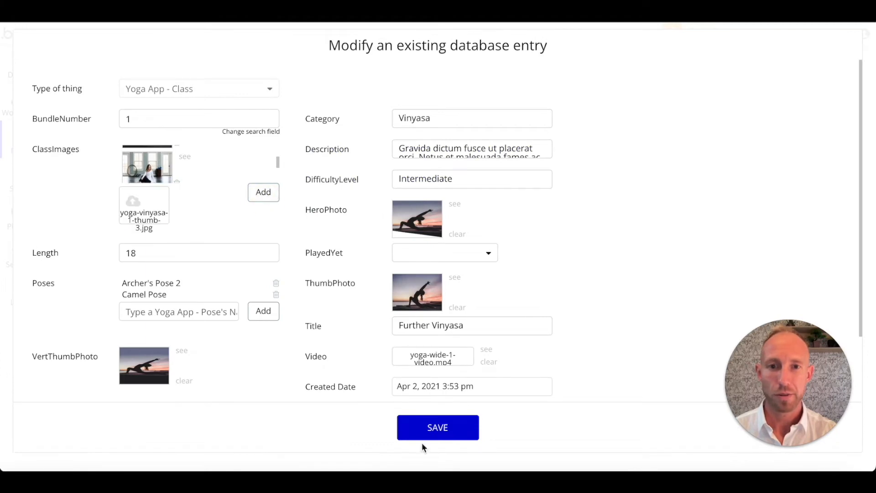
pyautogui.click(437, 427)
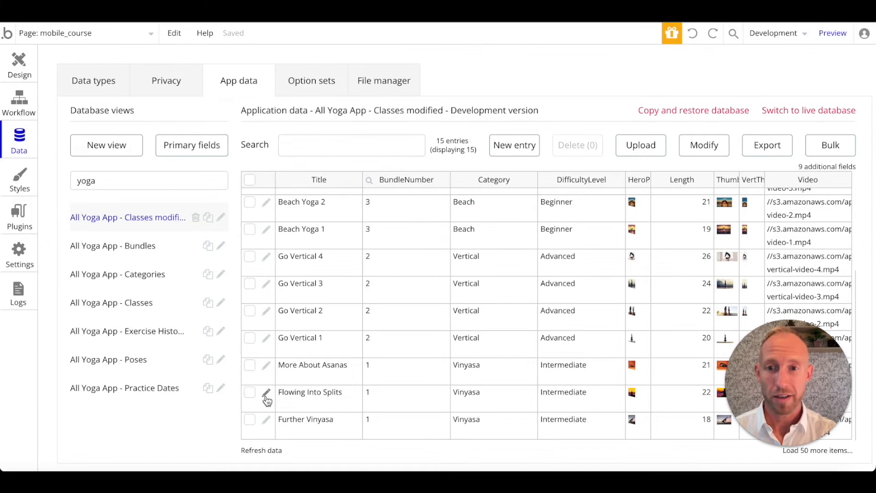
# - Upload the vinyasa-2 thumbnails into Flowing Into Splits' ClassImages and save the entry
pyautogui.click(268, 394)
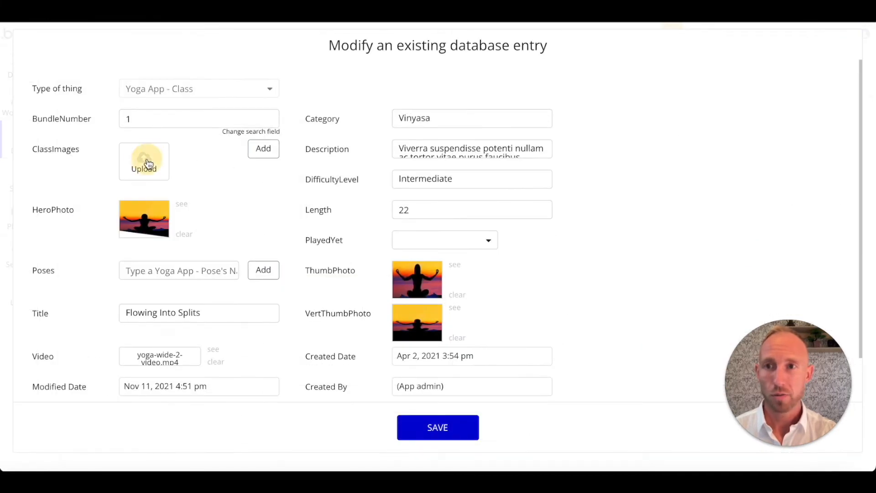
pyautogui.click(143, 163)
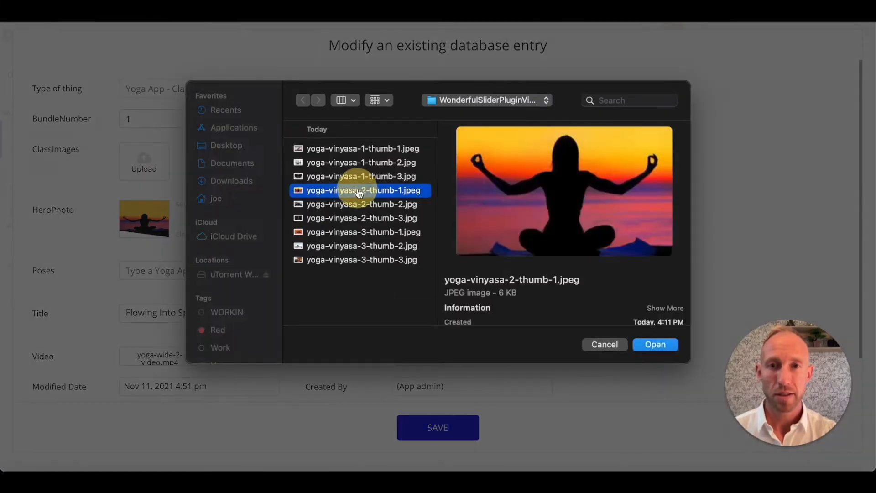
pyautogui.click(655, 345)
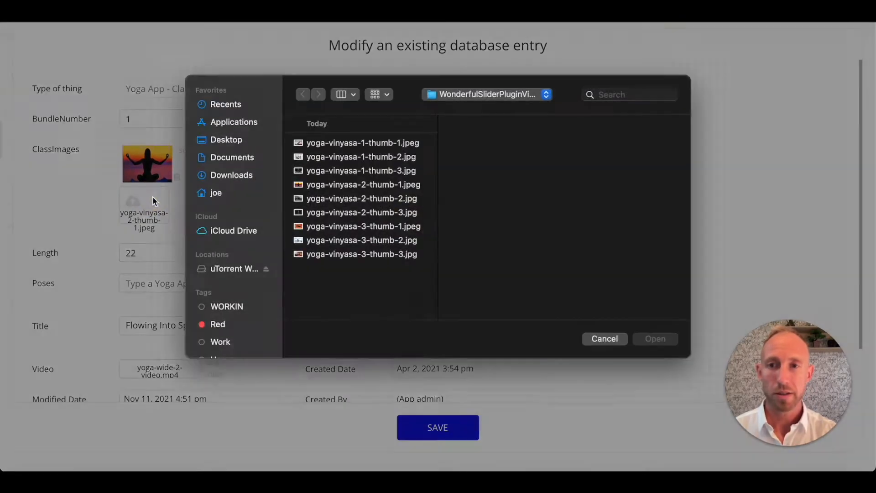
pyautogui.click(603, 338)
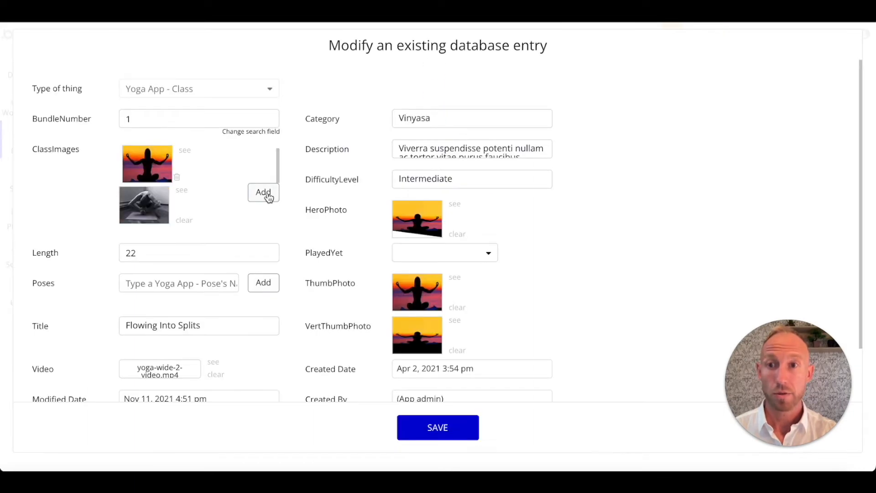
pyautogui.click(263, 192)
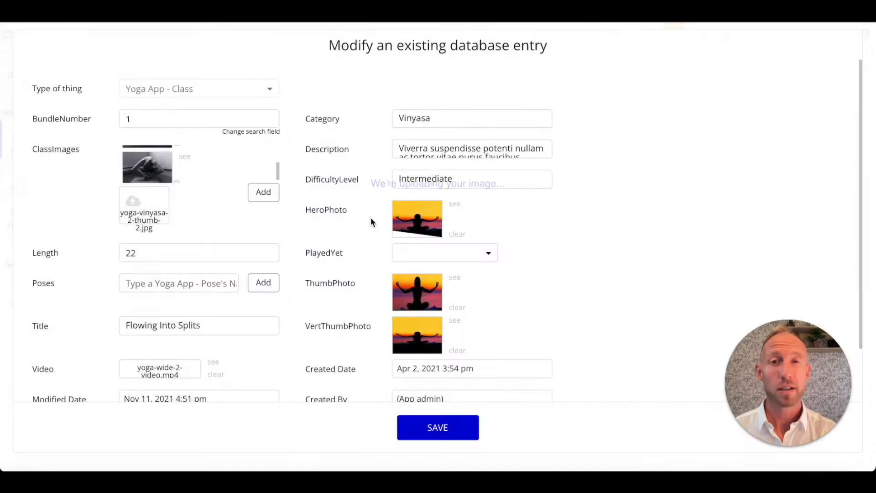
pyautogui.click(263, 192)
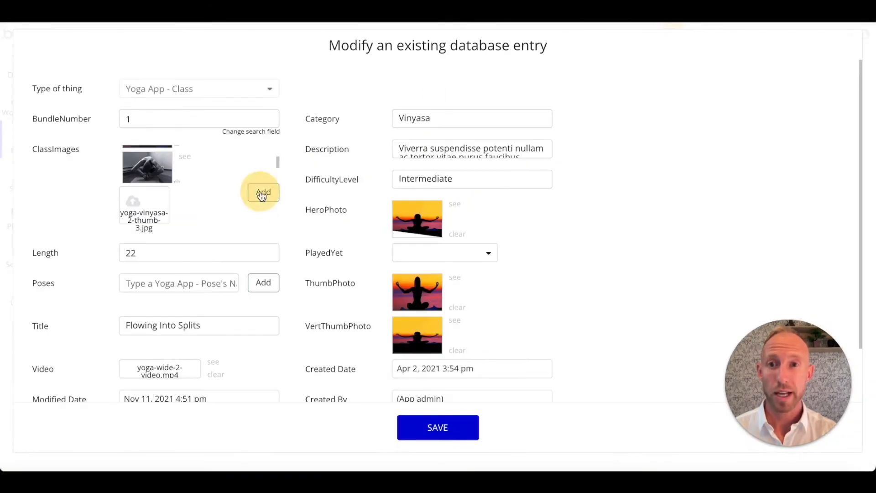
pyautogui.moveTo(438, 427)
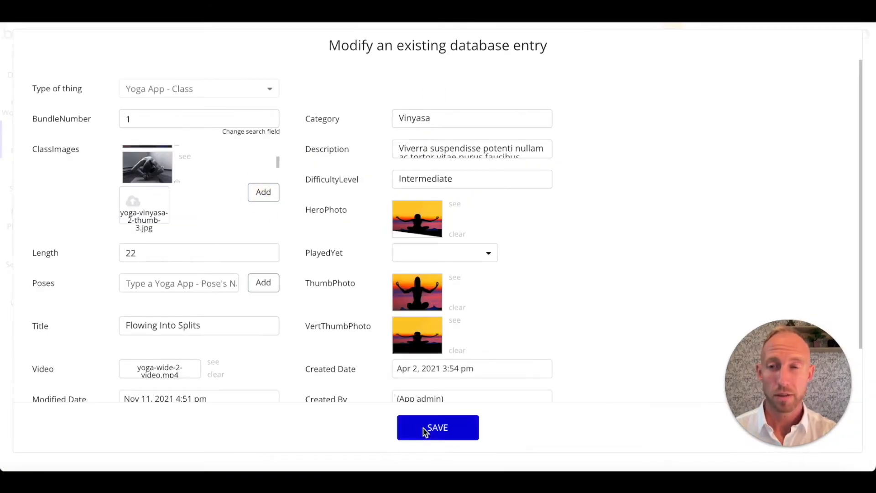
pyautogui.click(438, 427)
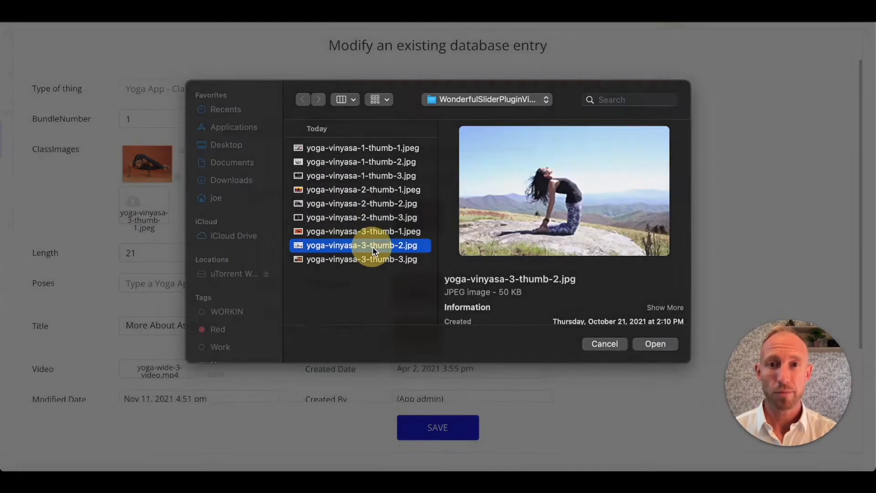
# - Upload the vinyasa-3 thumbnails into More About Asanas' ClassImages and save the entry
pyautogui.click(655, 344)
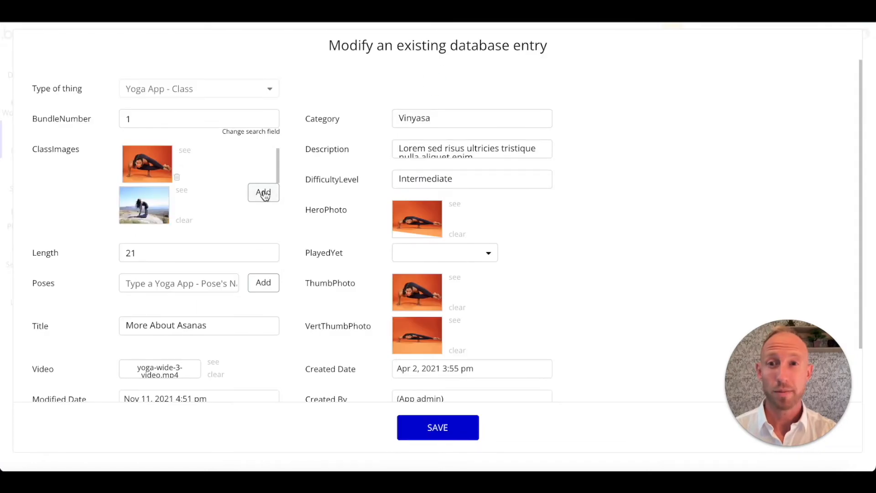
pyautogui.click(263, 192)
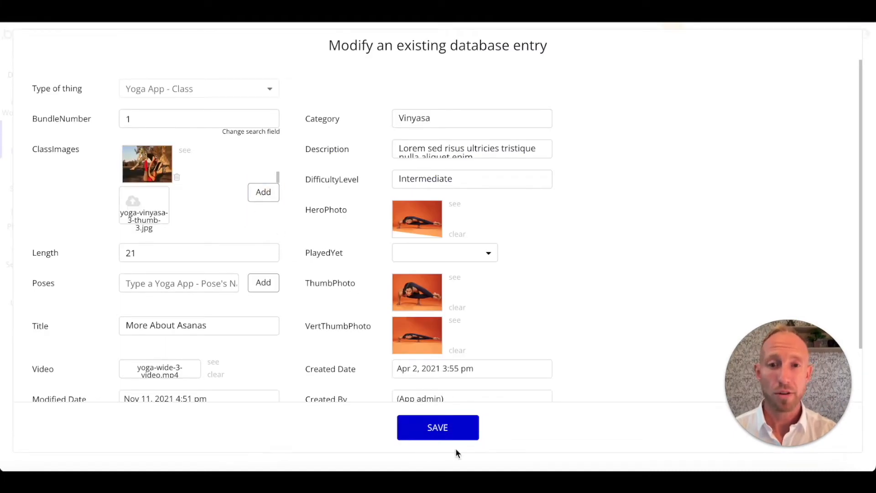
pyautogui.click(437, 427)
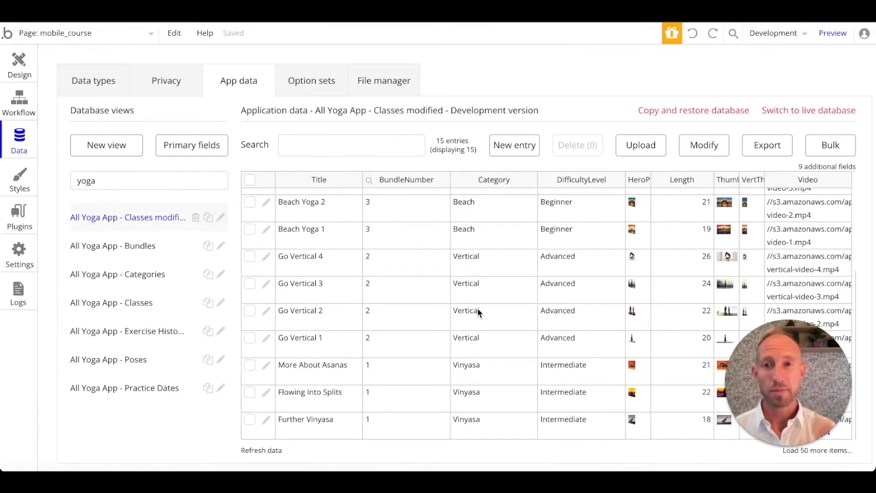
pyautogui.moveTo(137, 213)
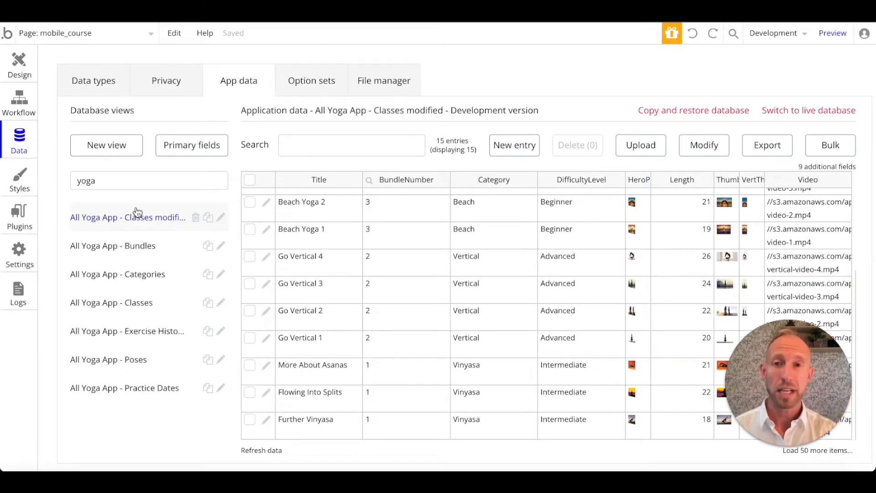
pyautogui.moveTo(19, 215)
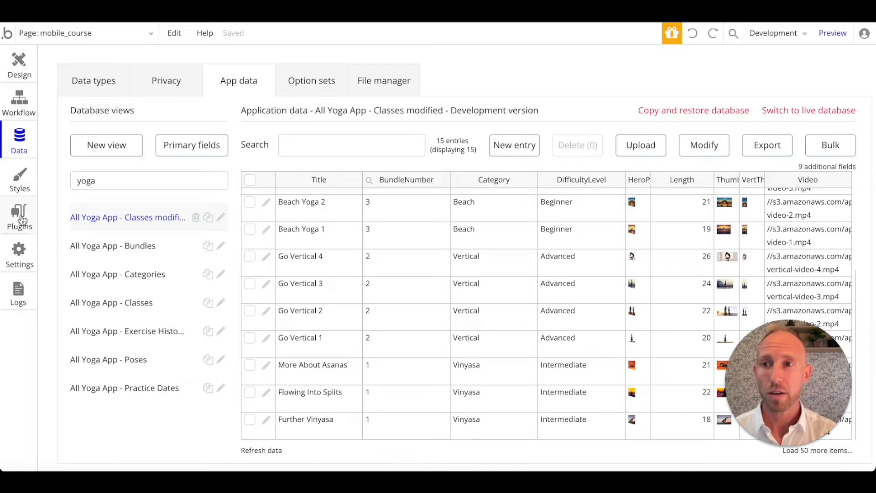
# - Show the installed plugins list from the left sidebar
pyautogui.click(19, 216)
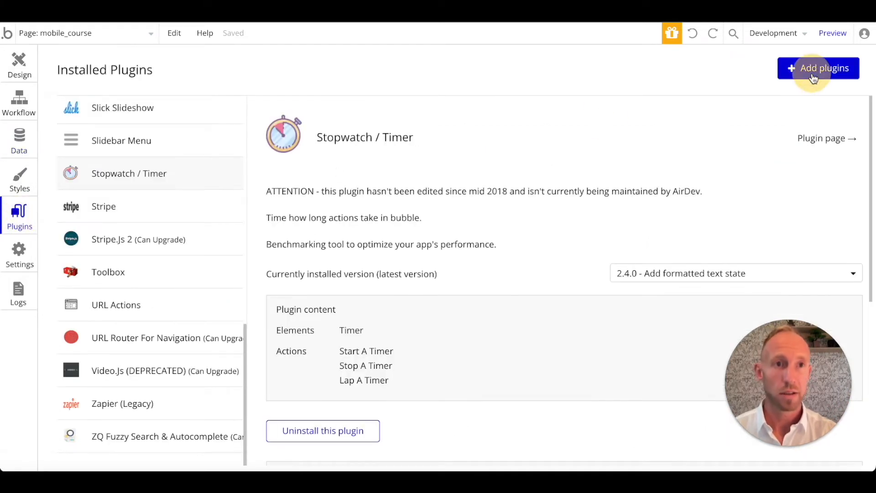
pyautogui.moveTo(405, 111)
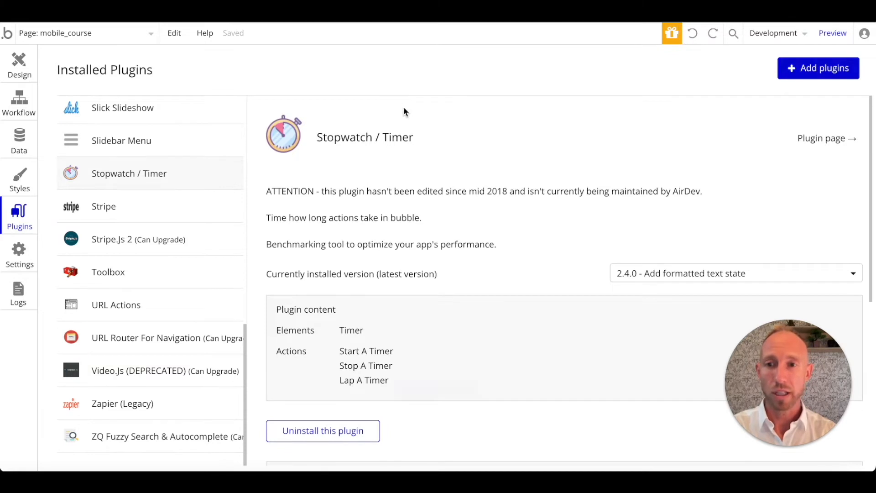
# - Search 'slider', install the Wonderful Image Slider plugin and return to the Design tab
pyautogui.click(818, 68)
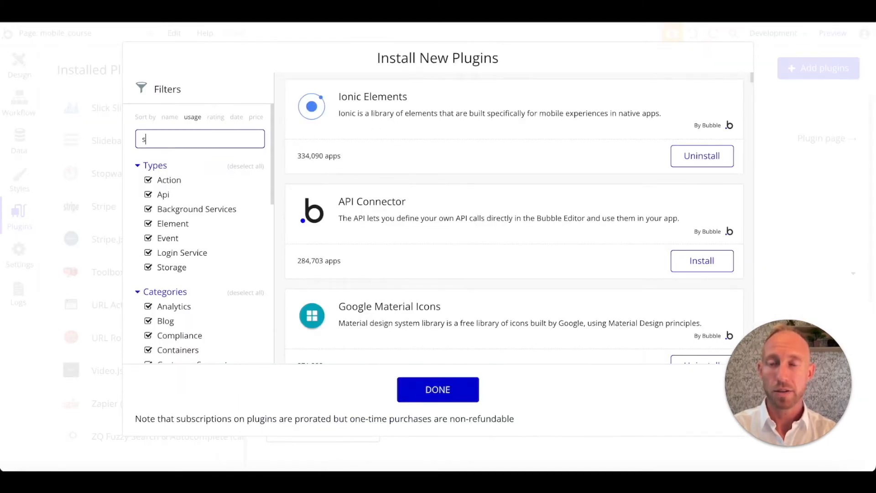
pyautogui.write('lider')
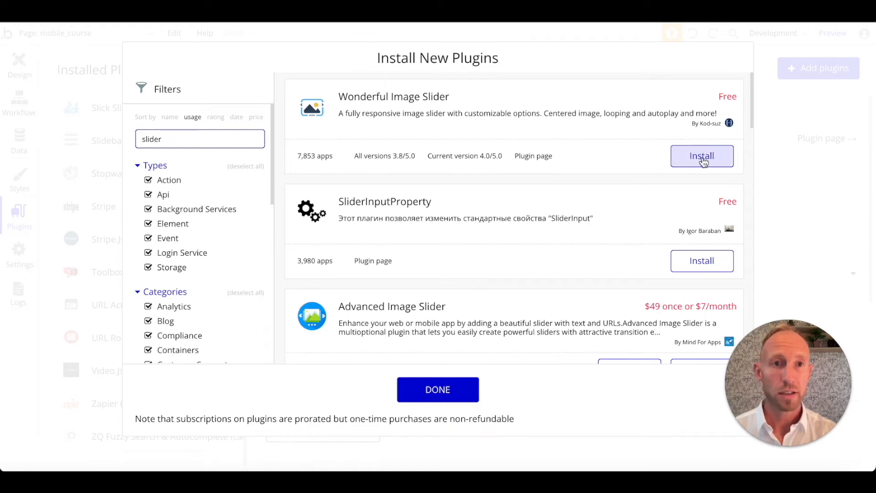
pyautogui.click(702, 157)
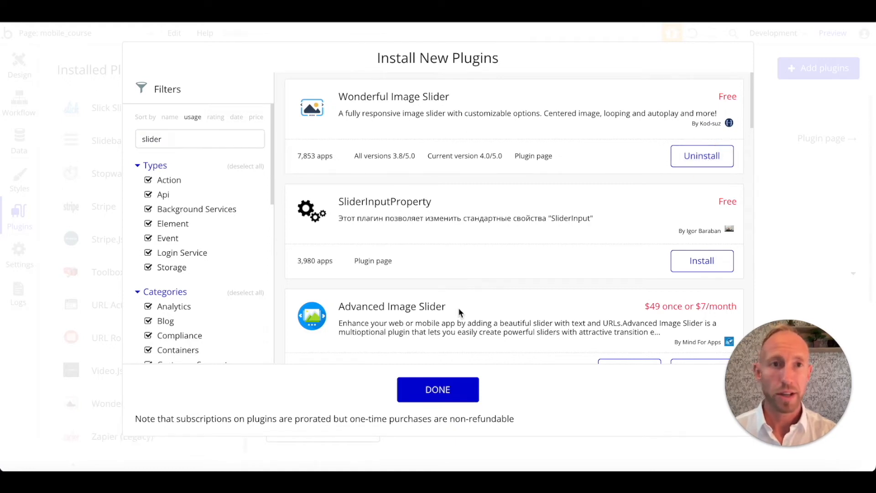
pyautogui.click(437, 390)
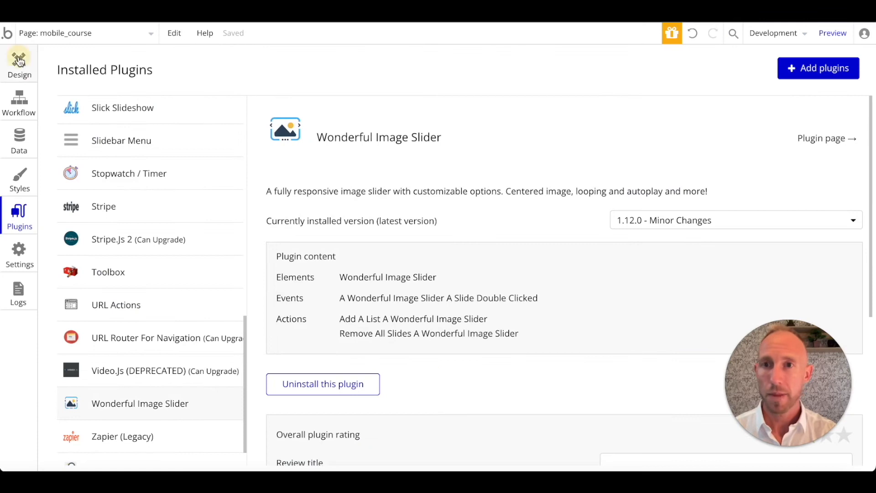
pyautogui.click(18, 61)
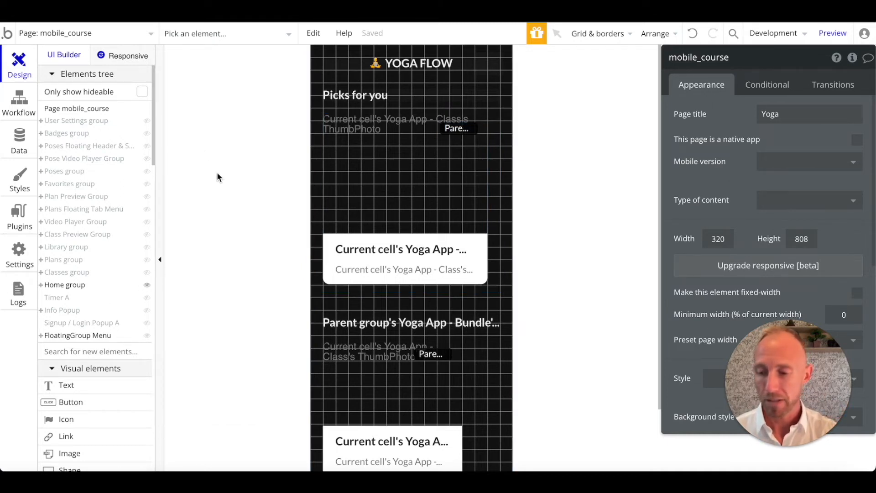
# - Drag a Wonderful Image Slider from the UI Builder onto the Picks for you card thumbnail
pyautogui.scroll(-3)
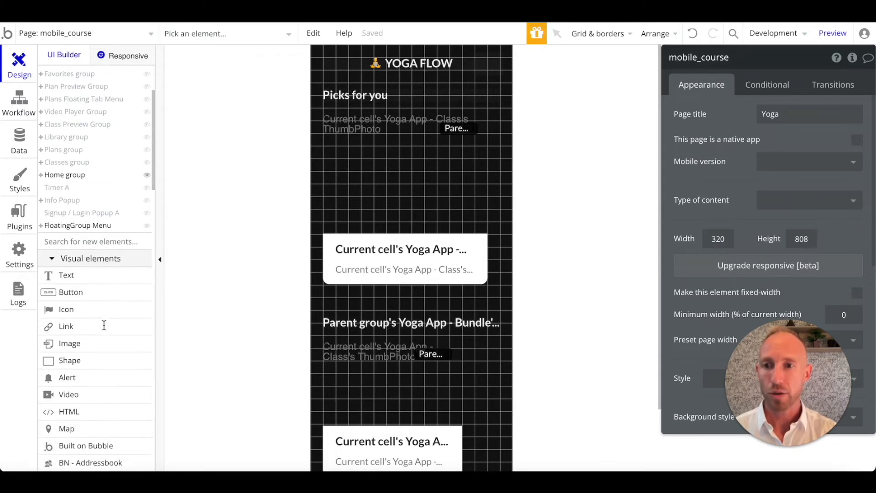
pyautogui.scroll(-3)
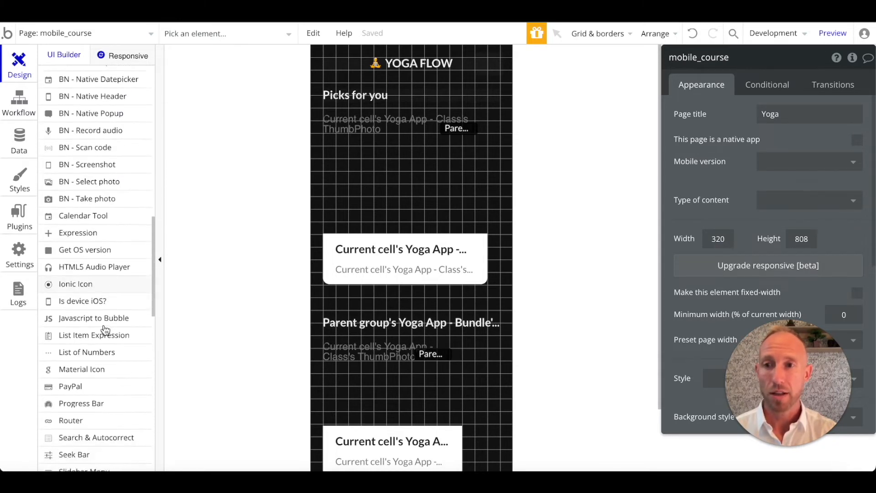
pyautogui.moveTo(105, 350)
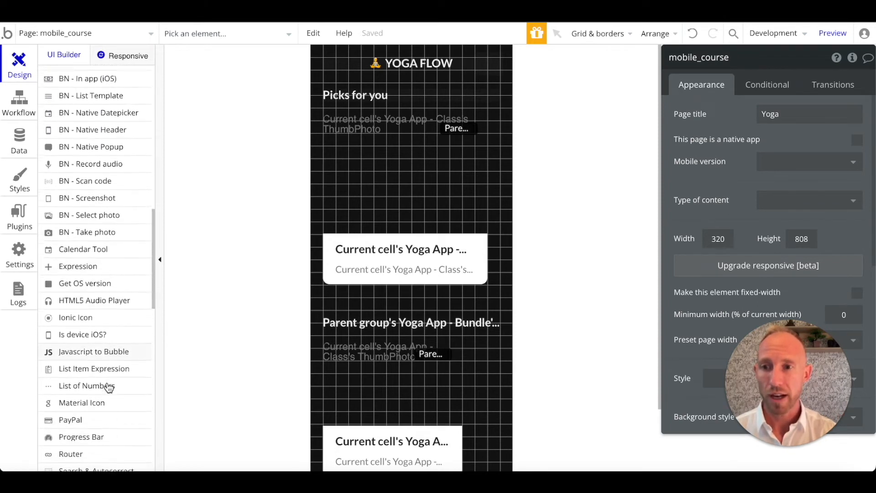
pyautogui.scroll(-3)
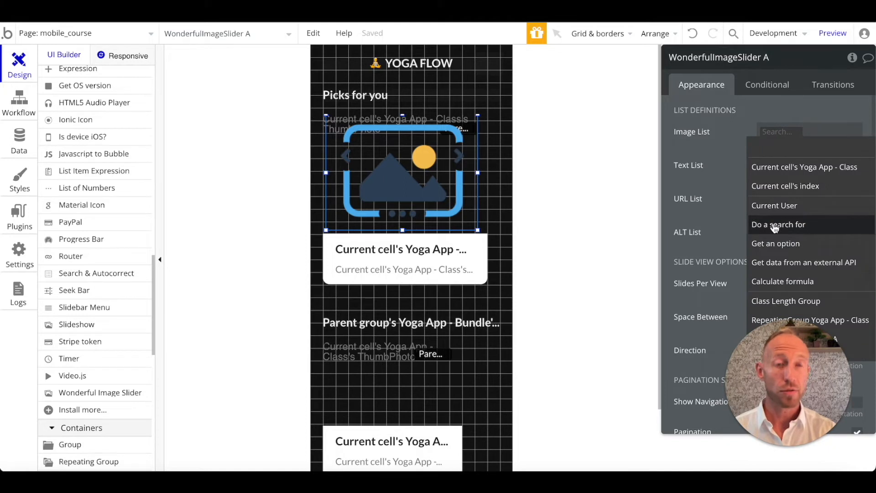
pyautogui.moveTo(779, 225)
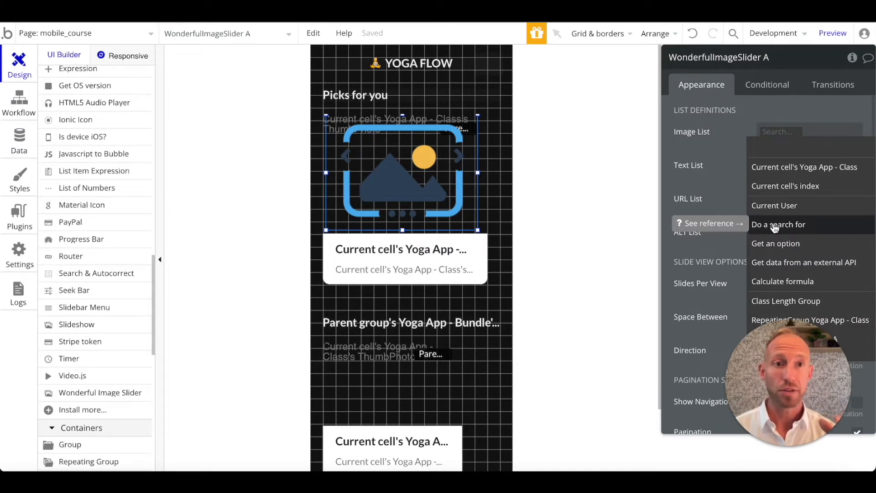
pyautogui.moveTo(804, 166)
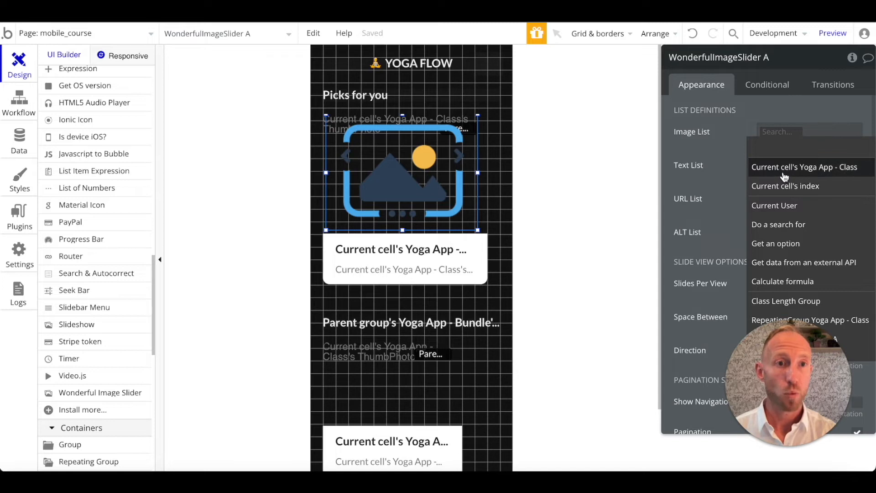
pyautogui.moveTo(763, 173)
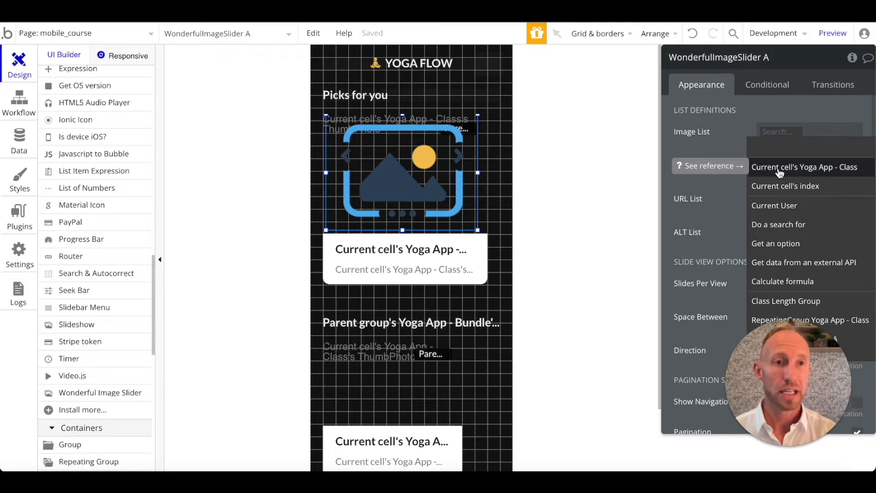
# - Set the slider's Image List to Current cell's Yoga App - Class's ClassImages
pyautogui.click(805, 167)
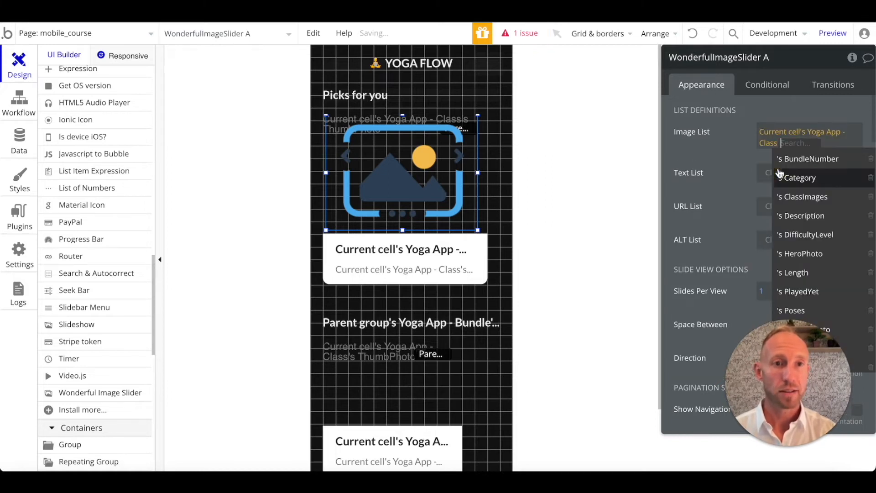
pyautogui.click(802, 197)
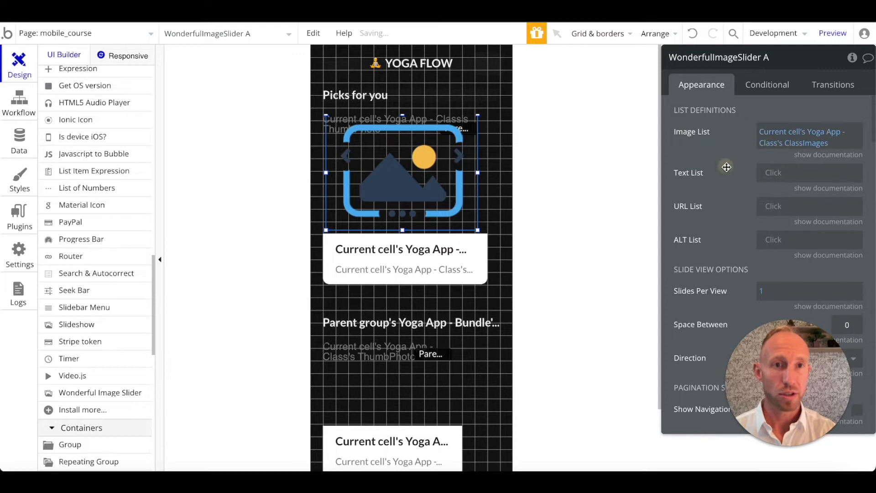
pyautogui.moveTo(289, 228)
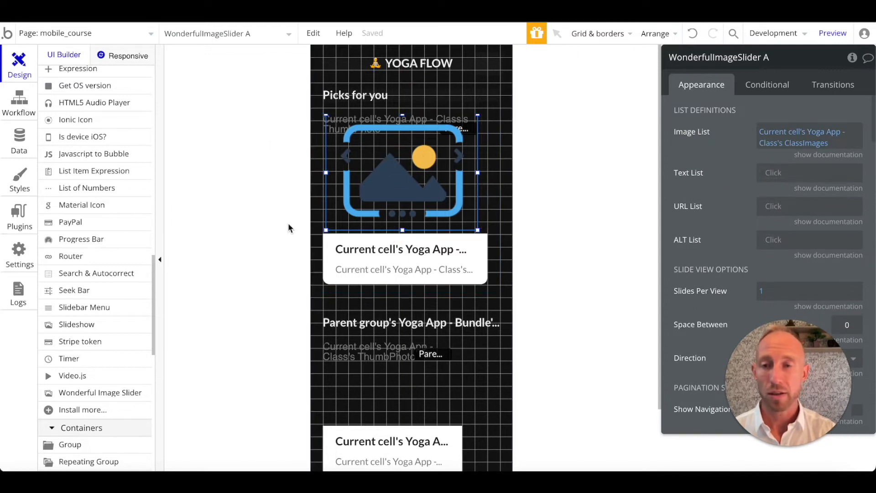
pyautogui.scroll(-3)
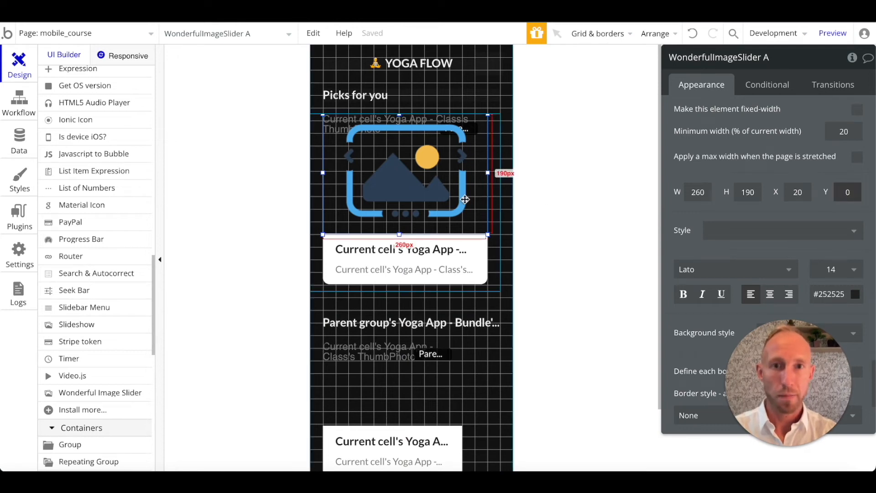
# - Center the underlying class thumbnail horizontally beneath the 260-by-190 slider
pyautogui.rightClick(465, 200)
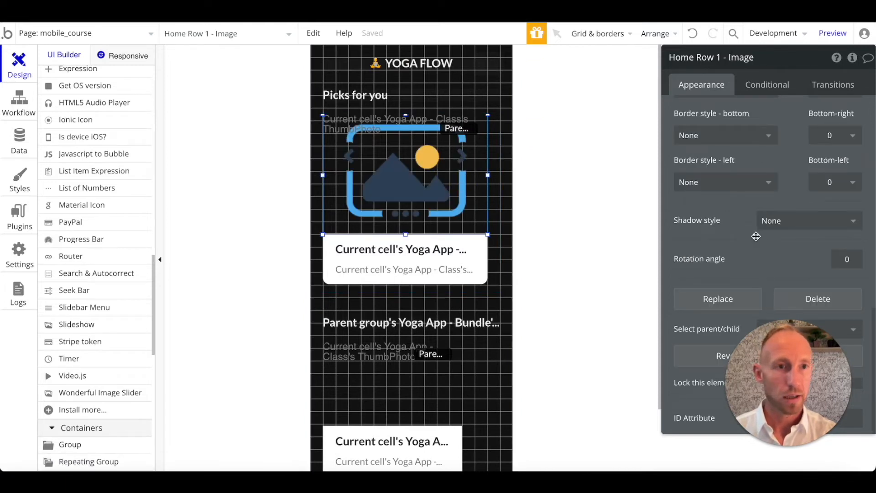
pyautogui.rightClick(408, 173)
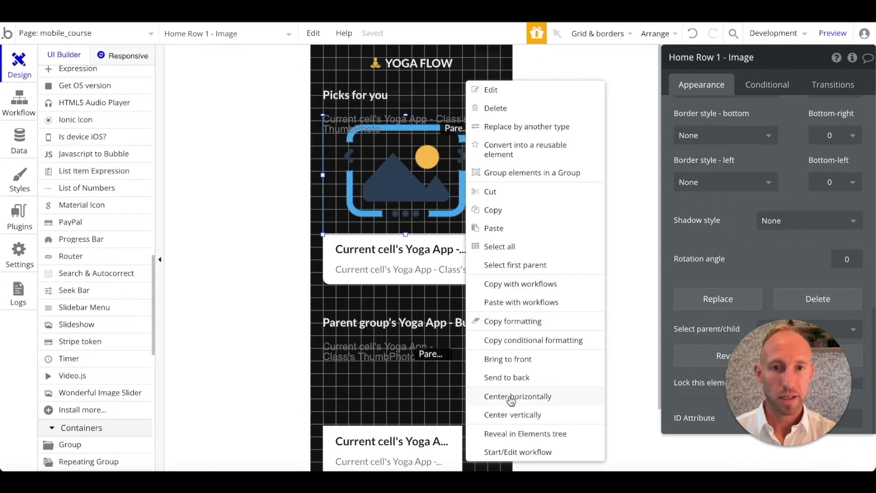
pyautogui.click(517, 396)
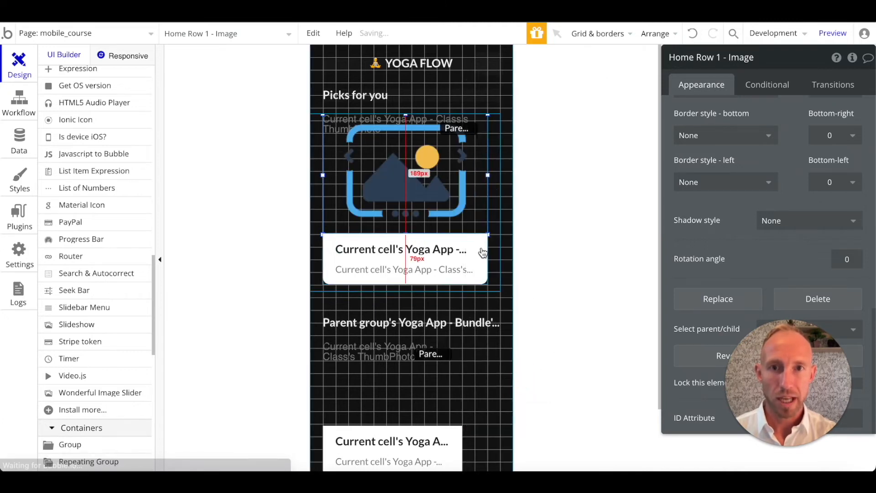
pyautogui.click(402, 173)
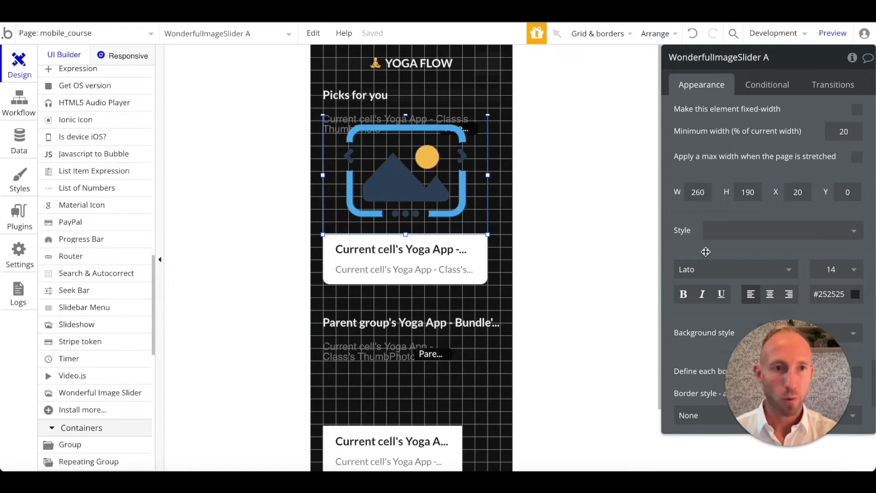
# - Set the slider's Image Border Radius to 10px 10px 0px 0px
pyautogui.scroll(-3)
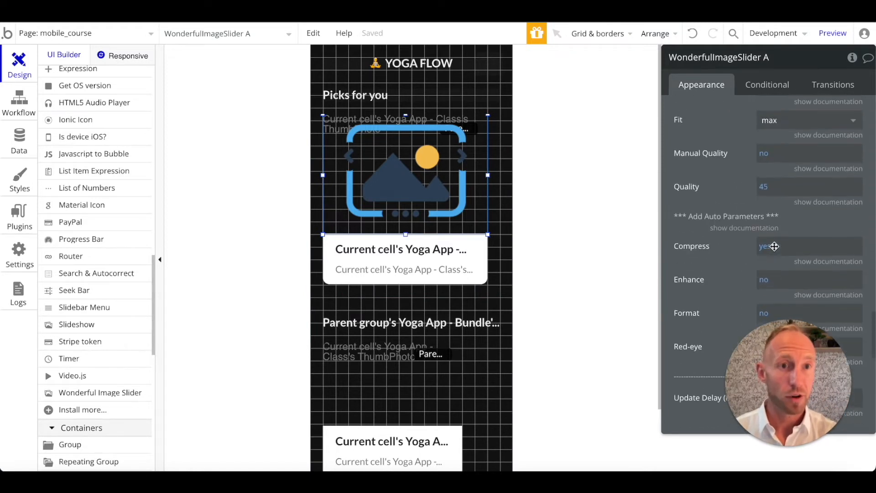
pyautogui.scroll(-3)
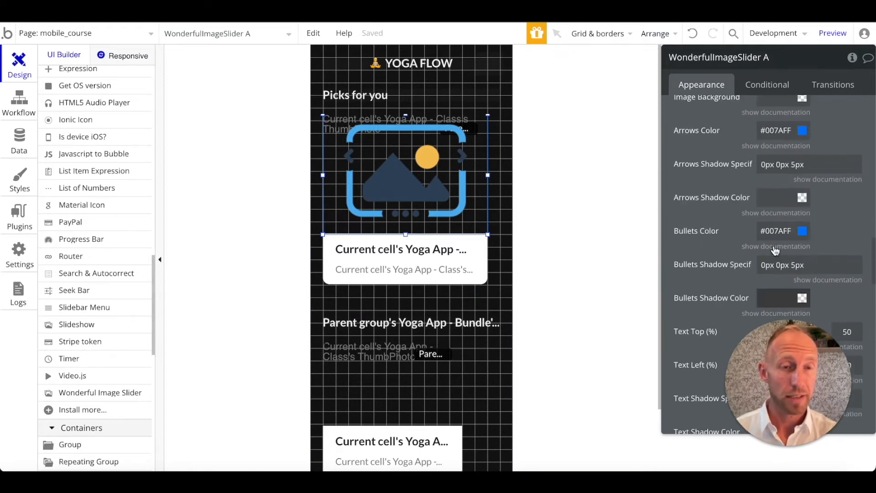
pyautogui.scroll(3)
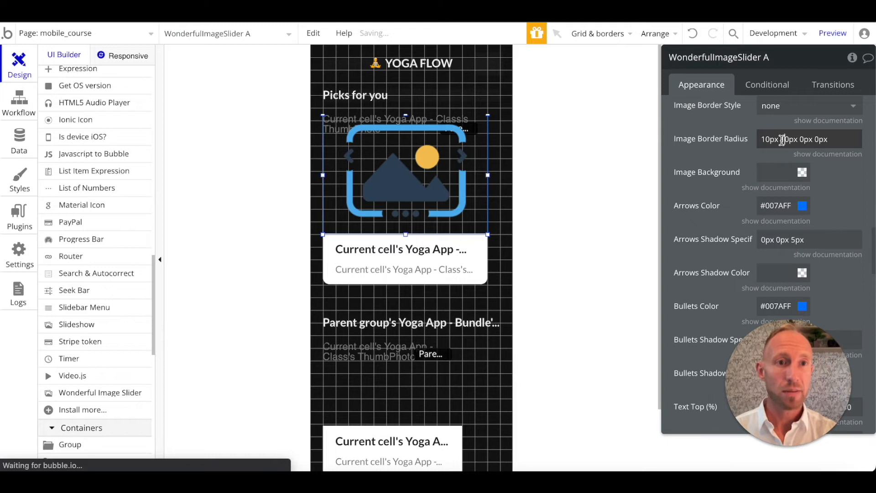
pyautogui.click(831, 32)
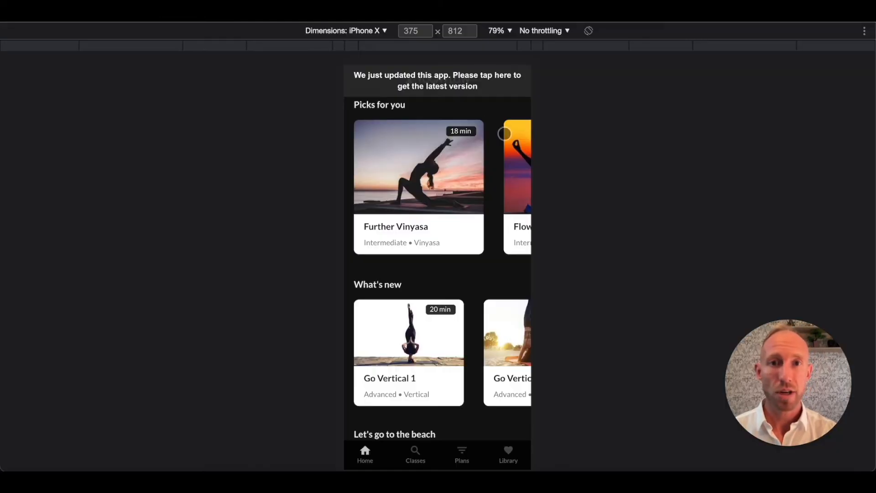
pyautogui.moveTo(438, 197)
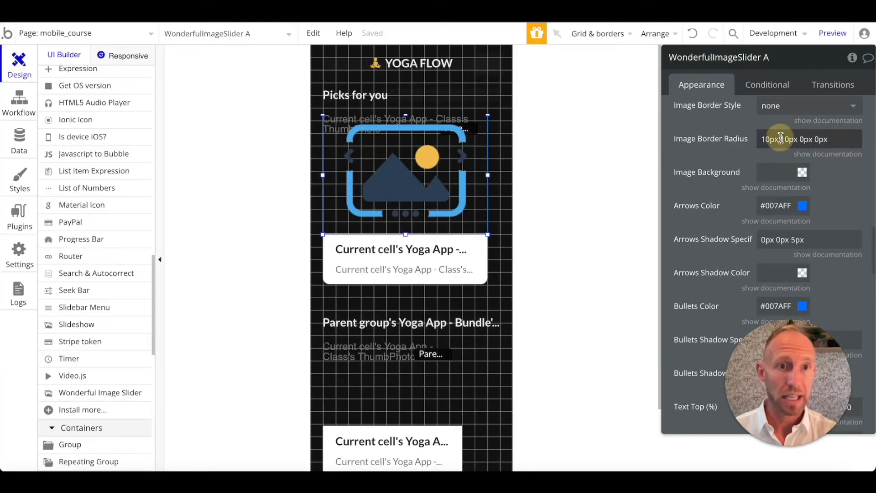
# - Enable dot pagination with clickable dots and horizontal direction on WonderfullImageSlider A
pyautogui.scroll(-3)
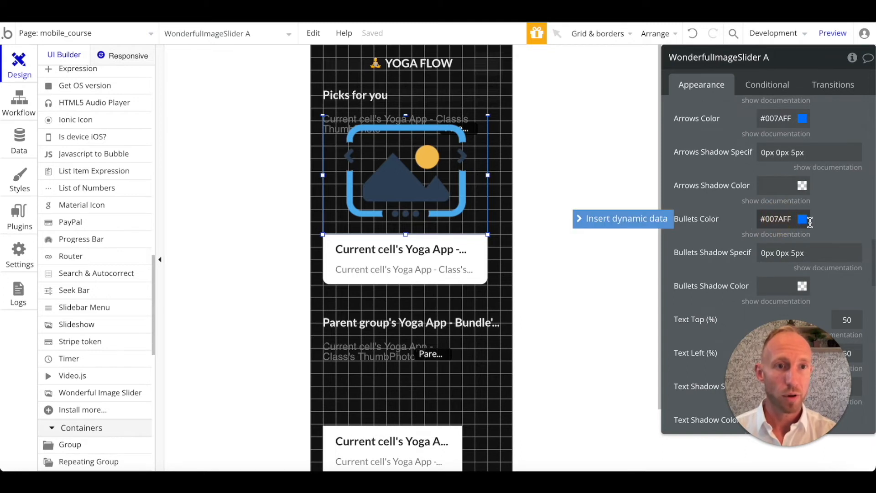
pyautogui.click(801, 218)
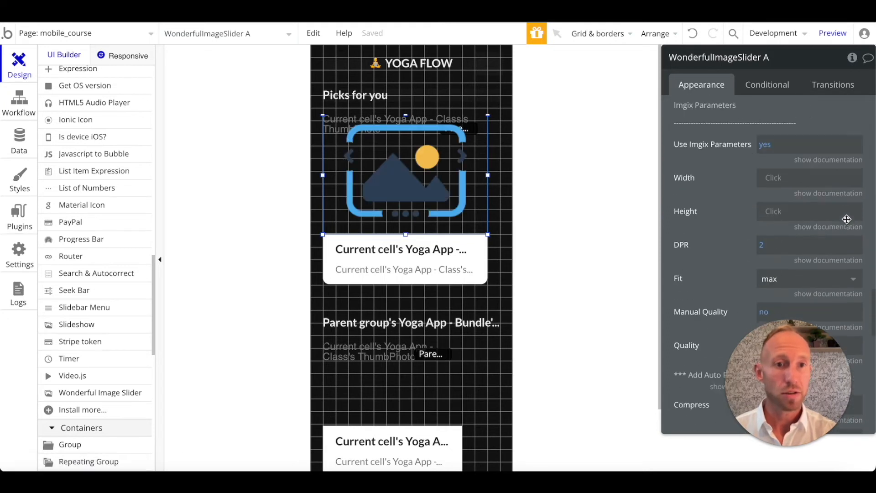
pyautogui.scroll(-3)
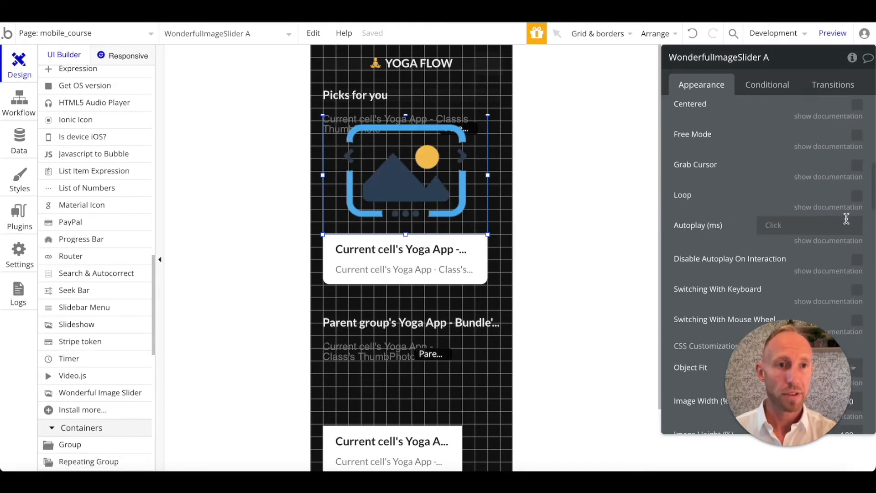
pyautogui.scroll(3)
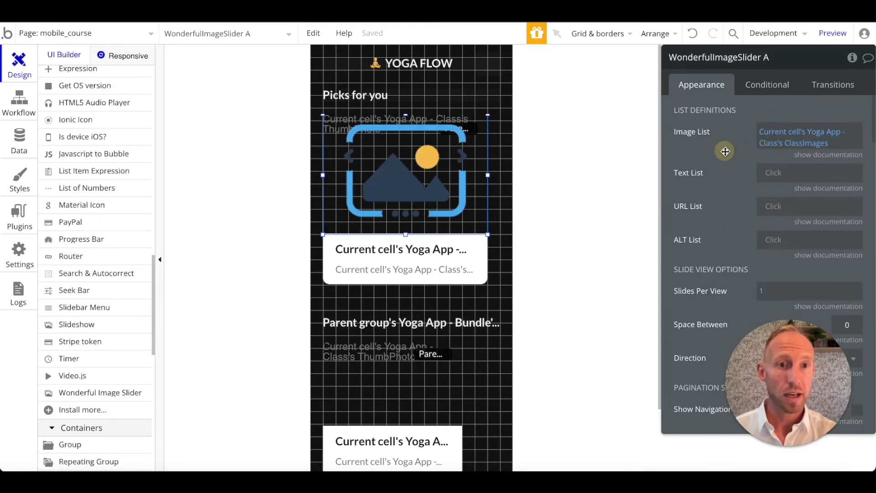
pyautogui.scroll(-3)
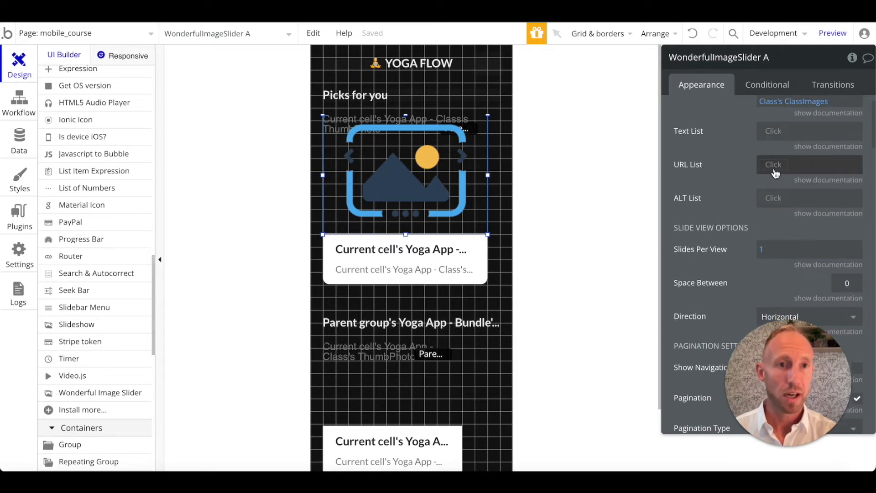
pyautogui.scroll(-3)
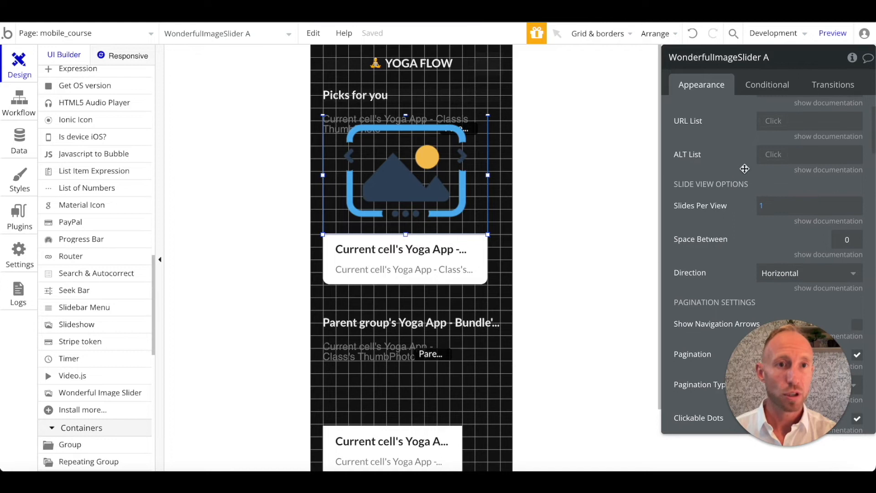
pyautogui.scroll(-3)
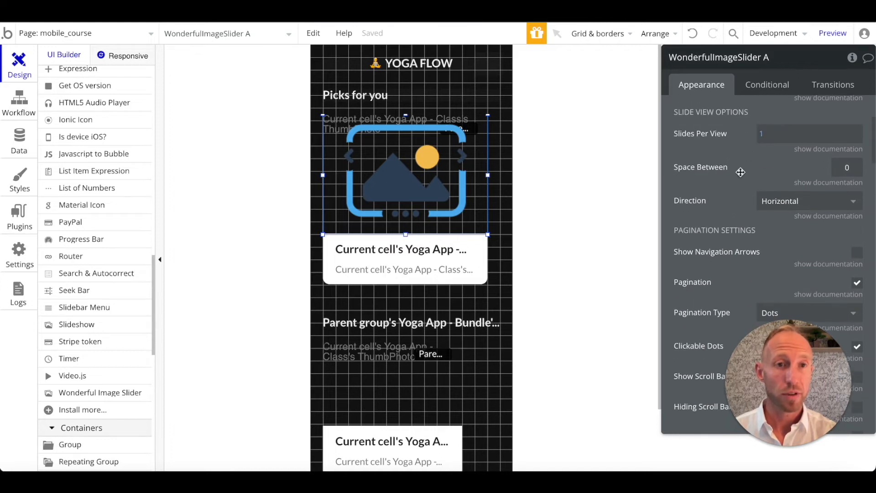
pyautogui.scroll(-3)
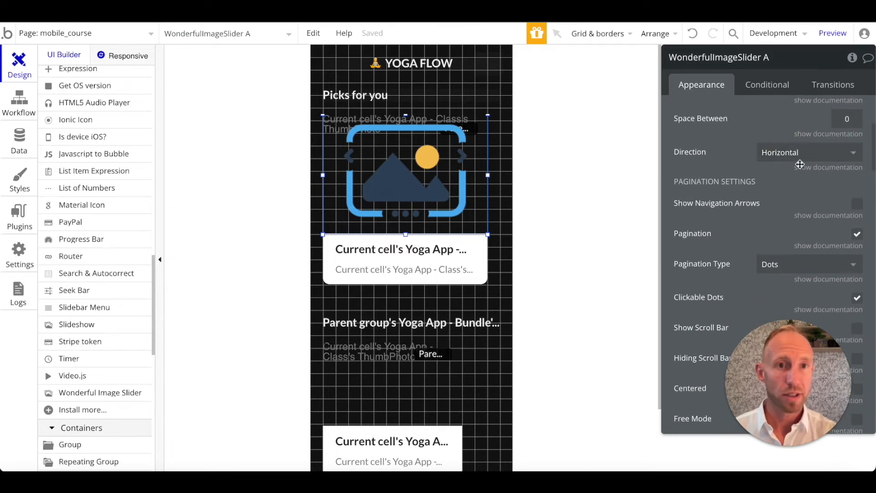
pyautogui.click(808, 153)
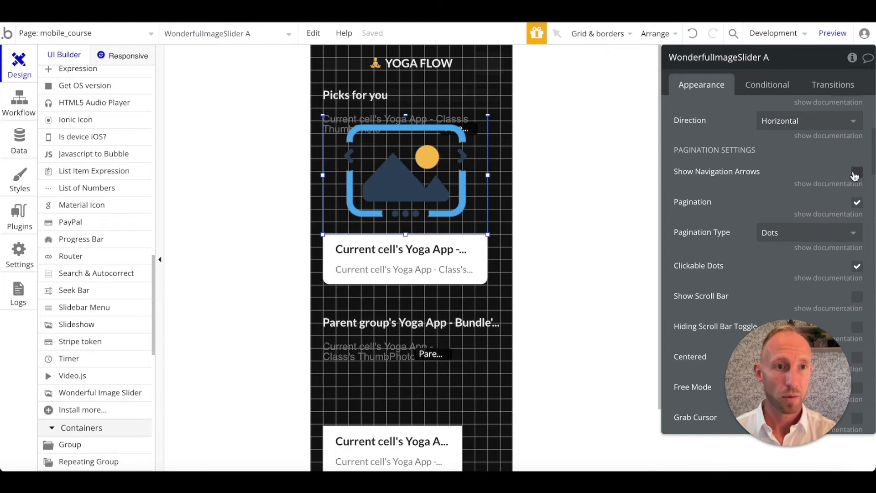
# - Turn on Show Navigation Arrows for the image slider
pyautogui.click(857, 171)
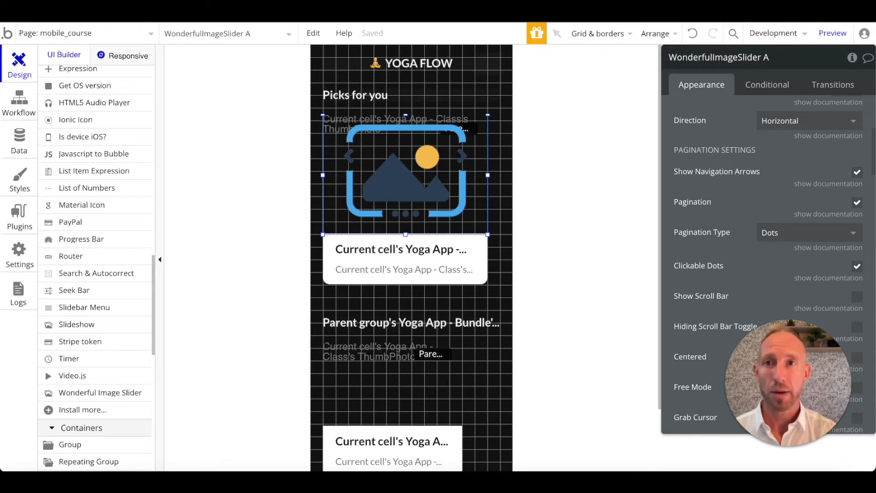
pyautogui.click(833, 33)
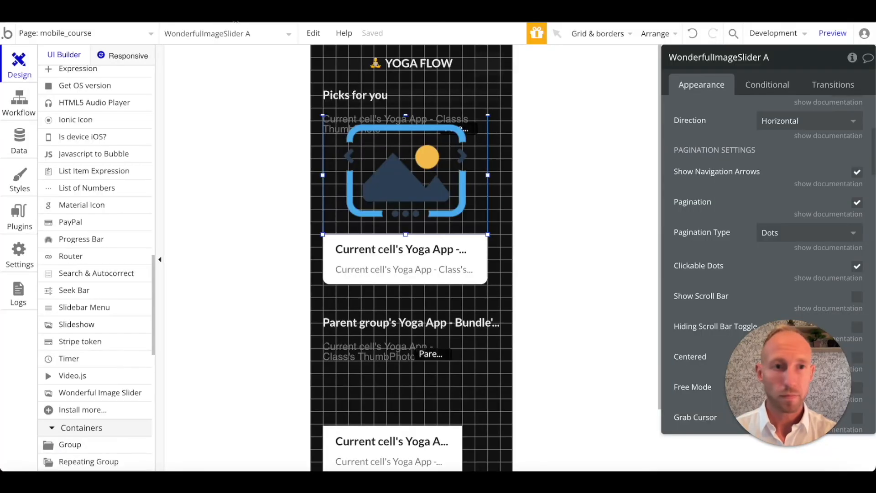
pyautogui.scroll(-3)
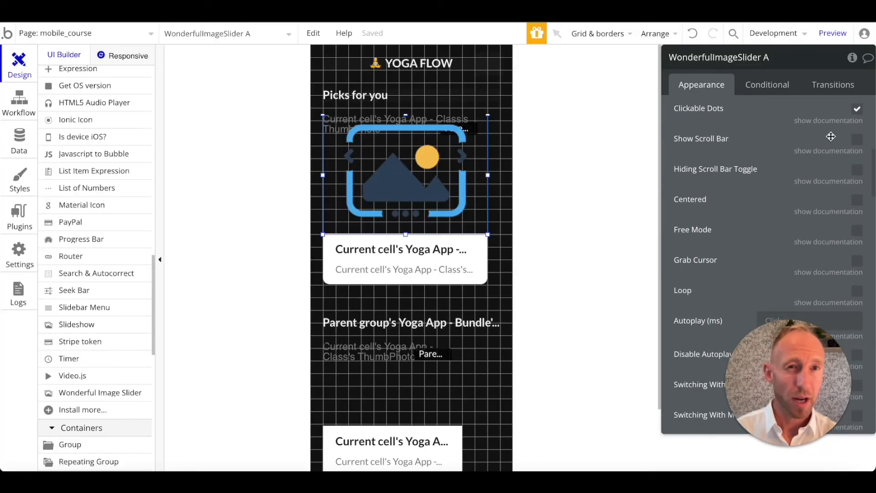
# - Preview the mobile page to check the slider's arrows and dots
pyautogui.scroll(-3)
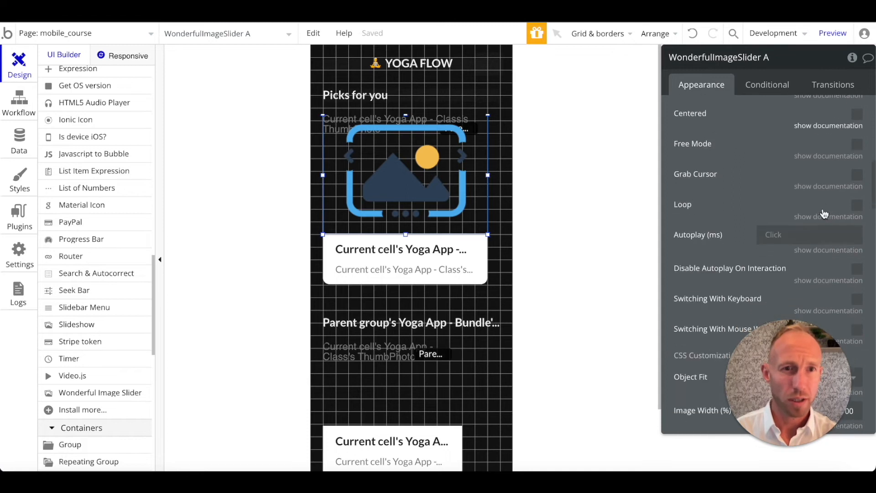
pyautogui.scroll(-3)
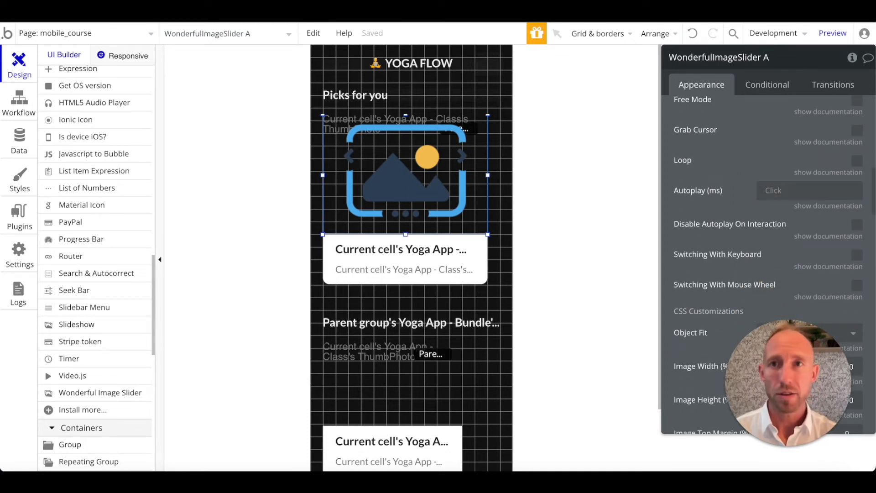
pyautogui.click(832, 33)
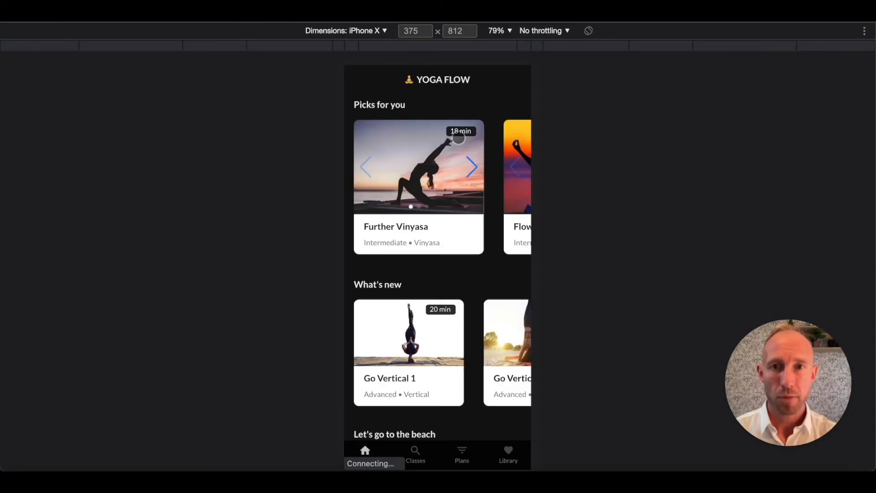
# - Return from the mobile preview to the slider's settings in the editor
pyautogui.click(472, 166)
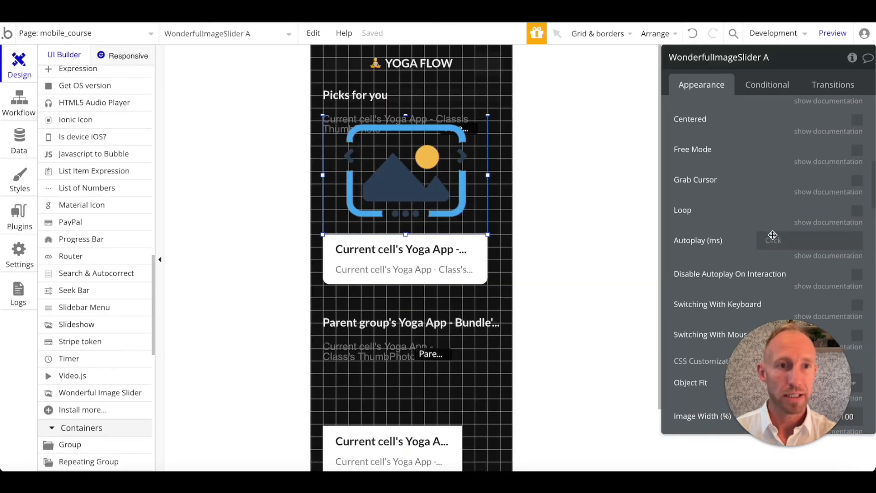
pyautogui.scroll(-3)
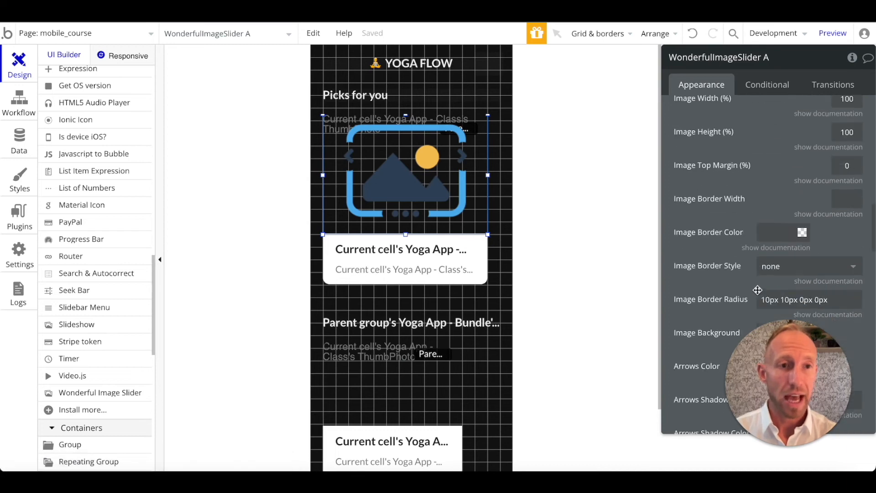
pyautogui.scroll(-3)
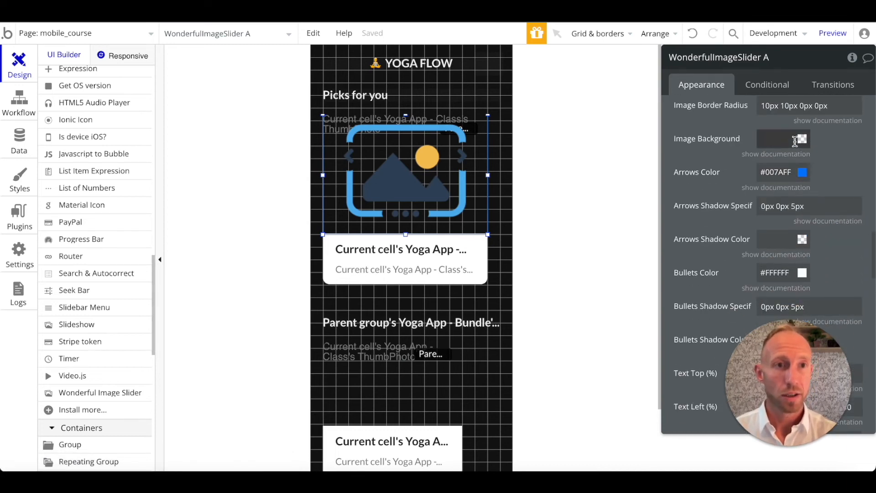
pyautogui.scroll(3)
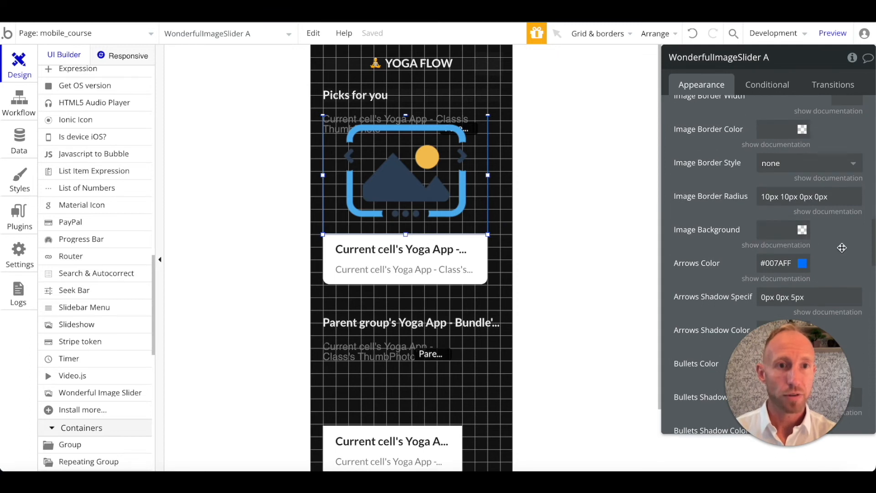
pyautogui.scroll(3)
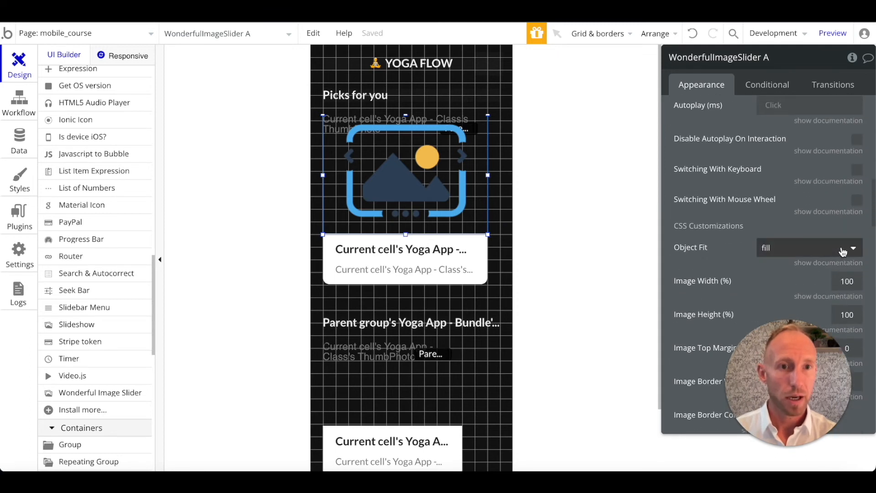
pyautogui.scroll(3)
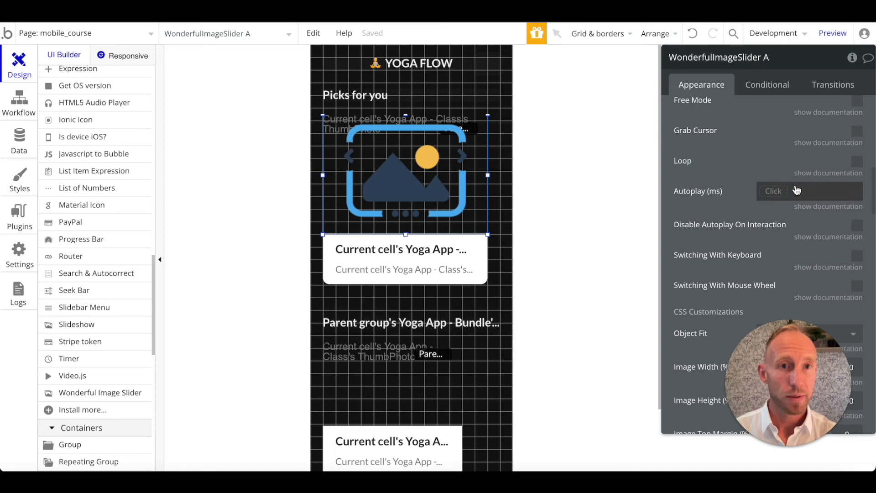
pyautogui.scroll(3)
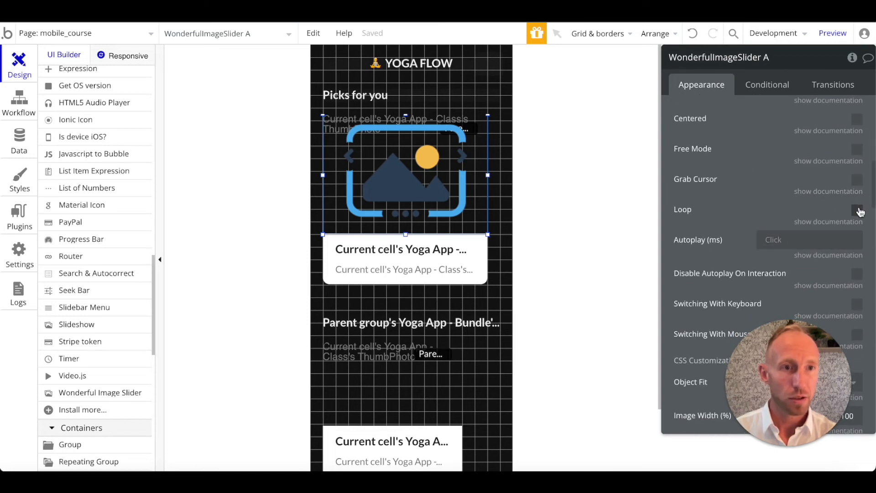
# - Enable Loop and set the slider's Autoplay delay to 1000 ms
pyautogui.click(857, 210)
pyautogui.write('1000')
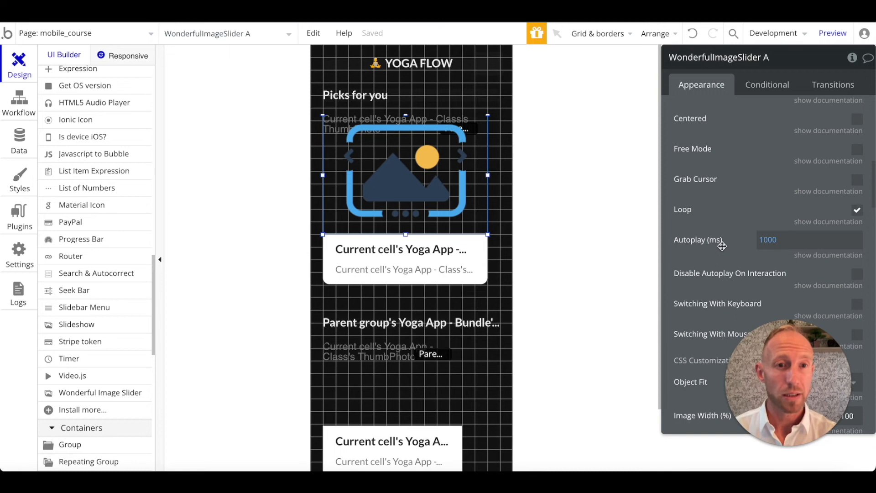
pyautogui.scroll(-3)
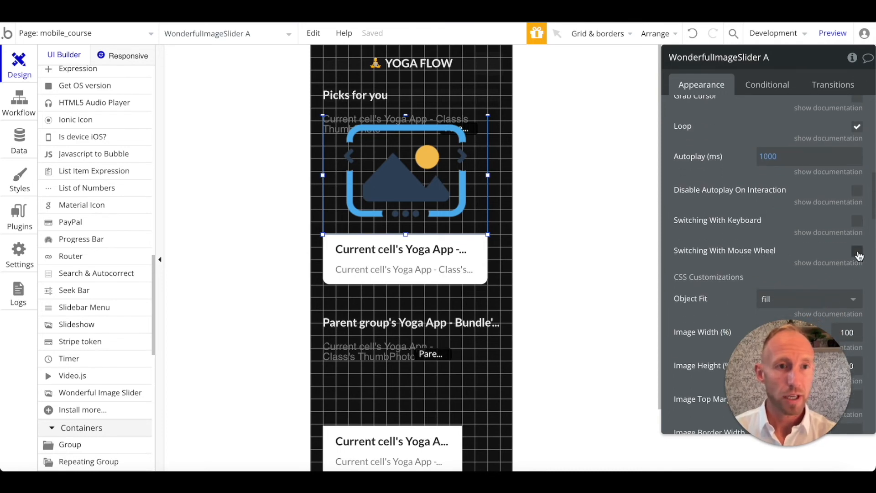
pyautogui.click(832, 33)
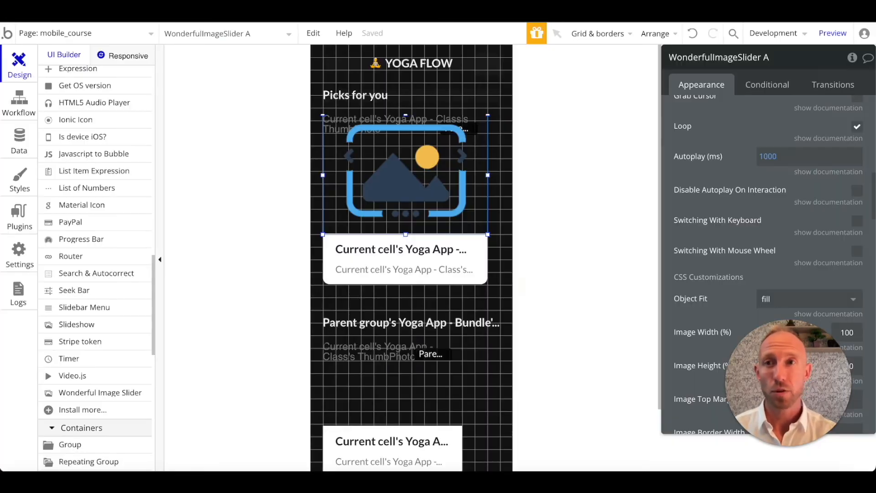
pyautogui.scroll(-3)
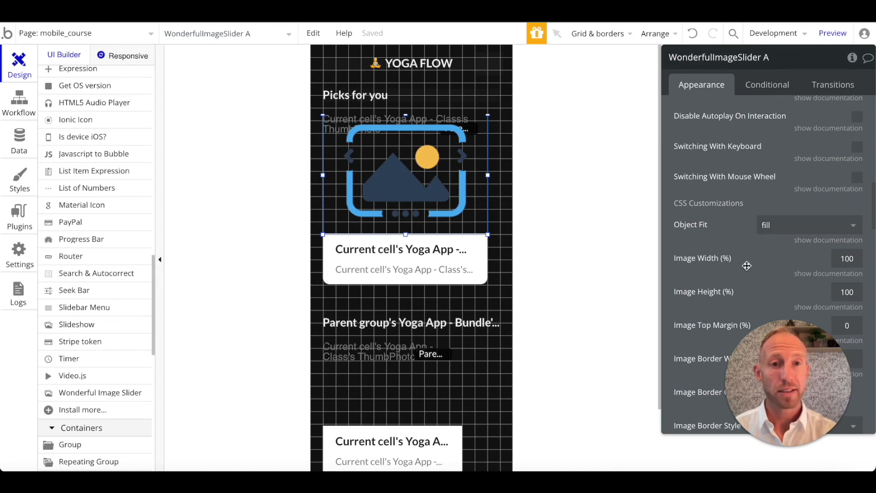
pyautogui.scroll(-3)
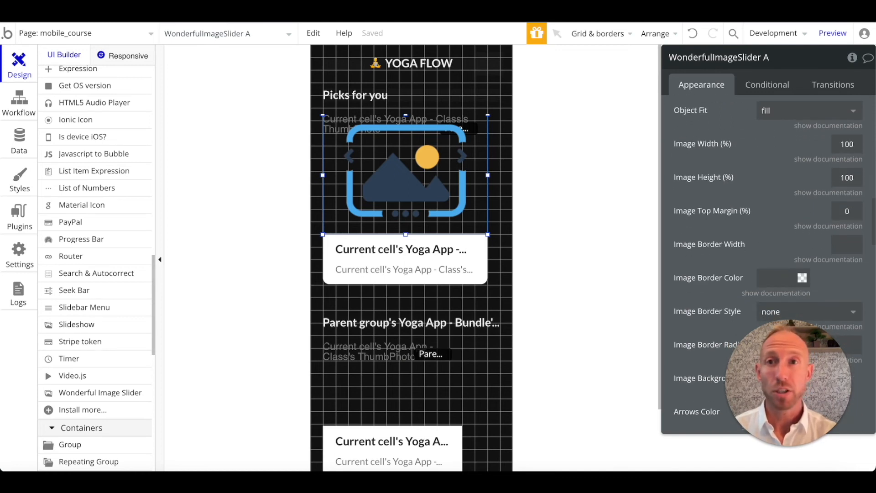
pyautogui.click(833, 33)
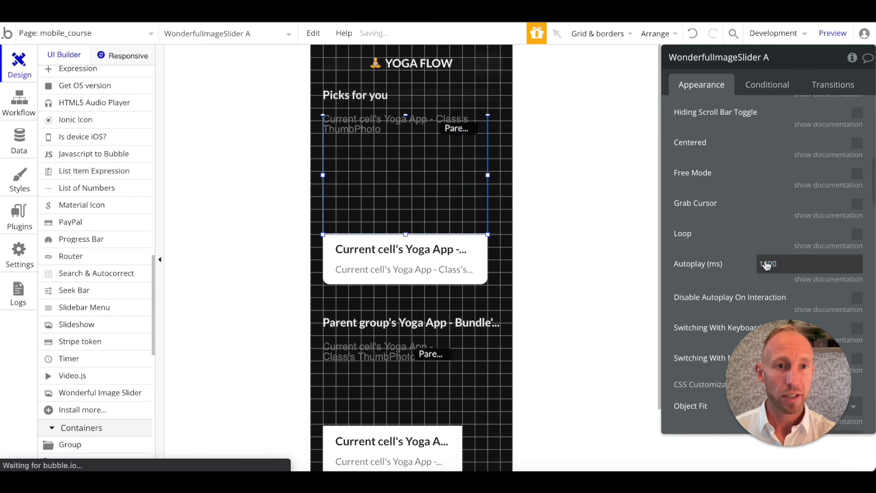
# - Clear the Autoplay (ms) value with Loop off and preview the mobile page again
pyautogui.tripleClick(793, 263)
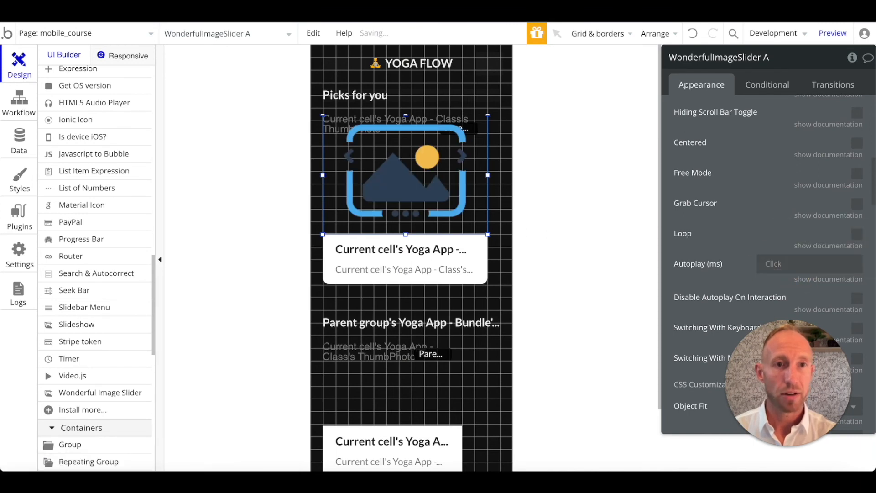
pyautogui.click(832, 33)
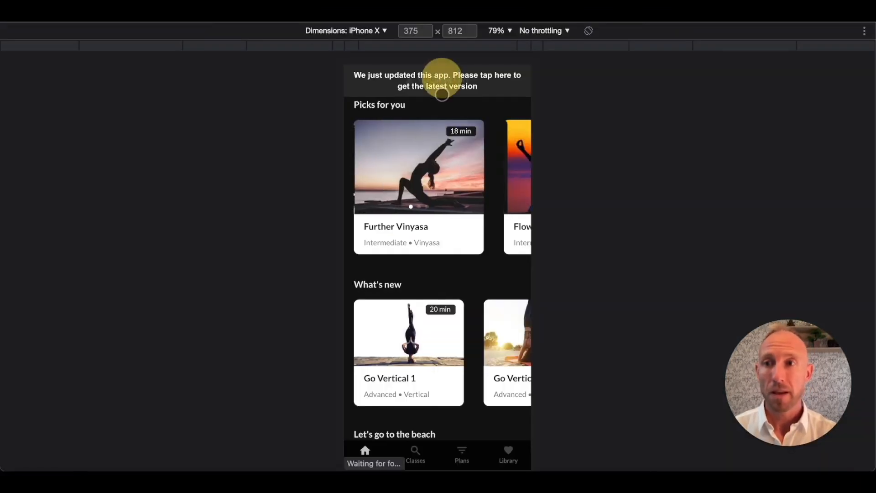